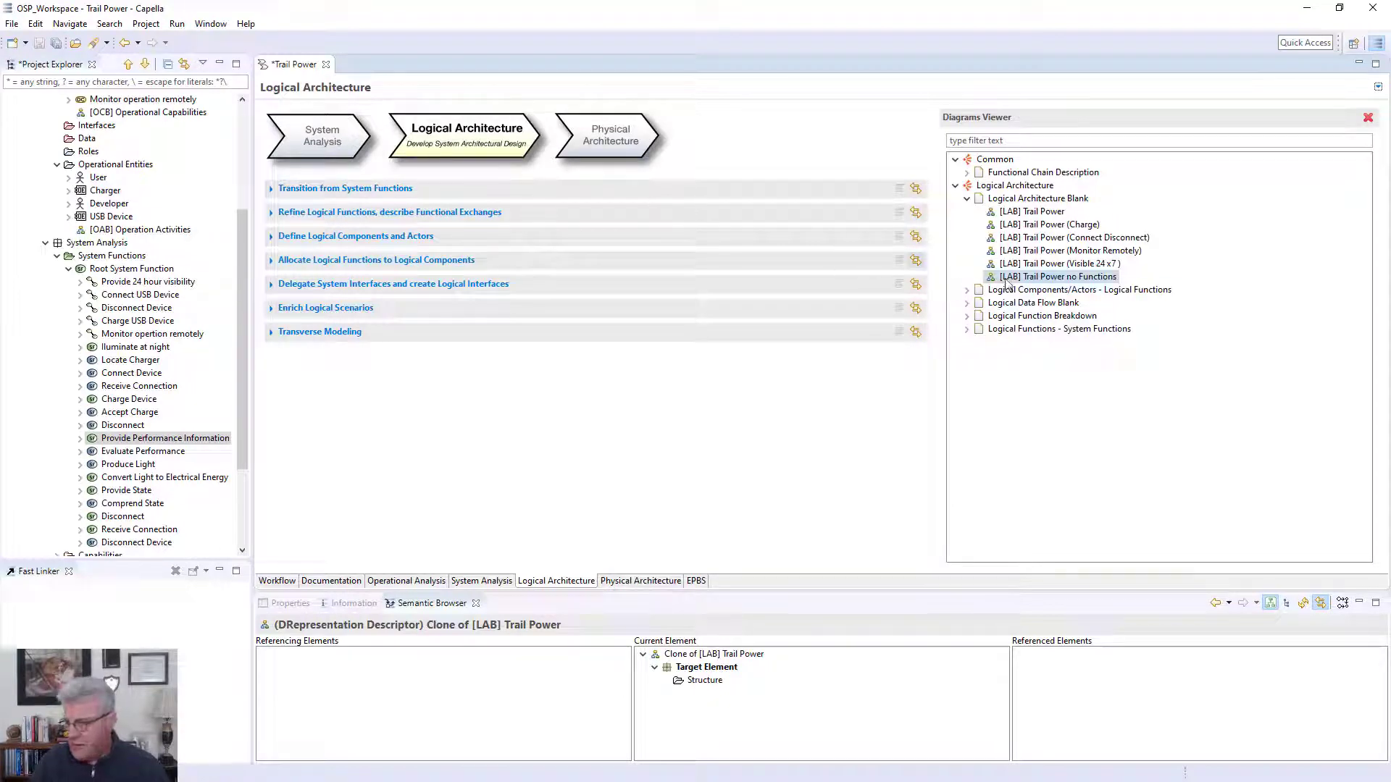
- Open the [LAB] Trail Power no Functions diagram from the Diagrams Viewer
double_click(1058, 275)
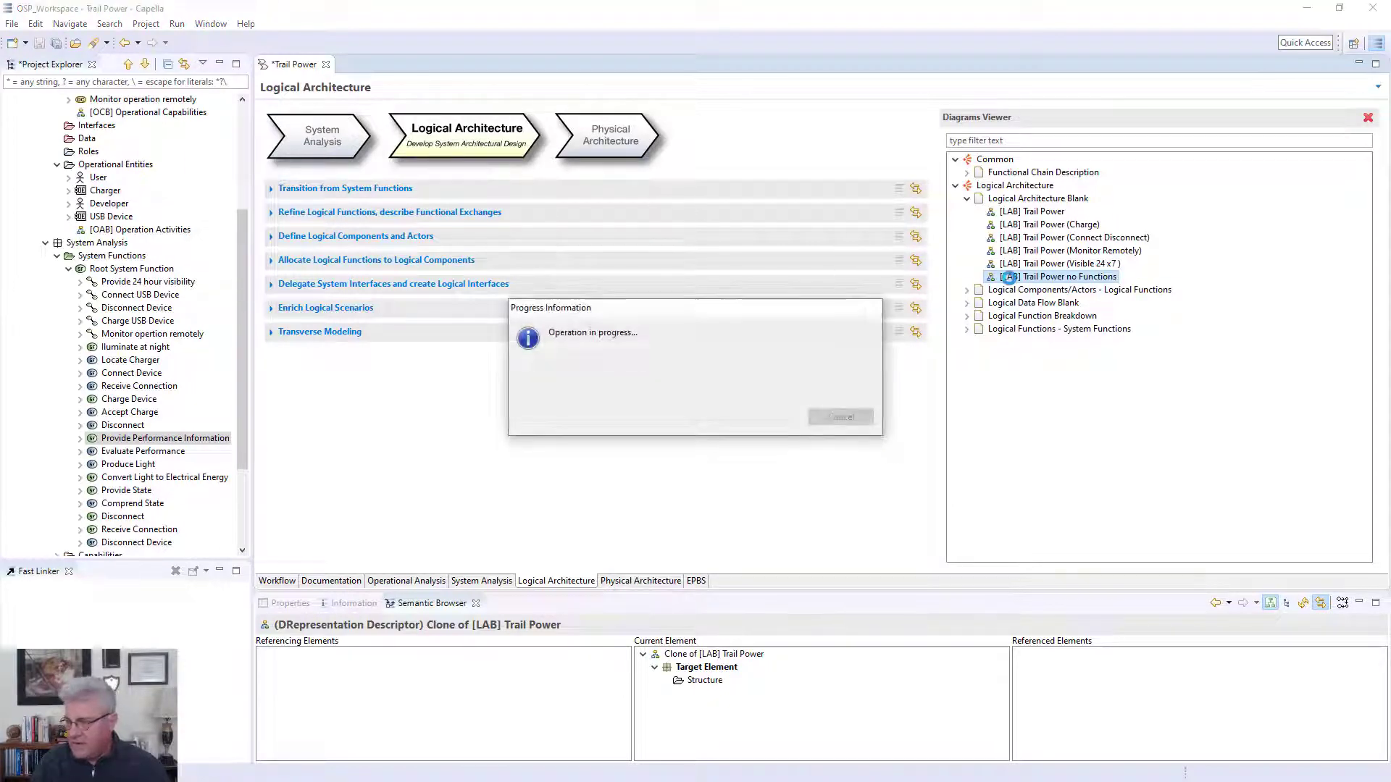
double_click(1060, 276)
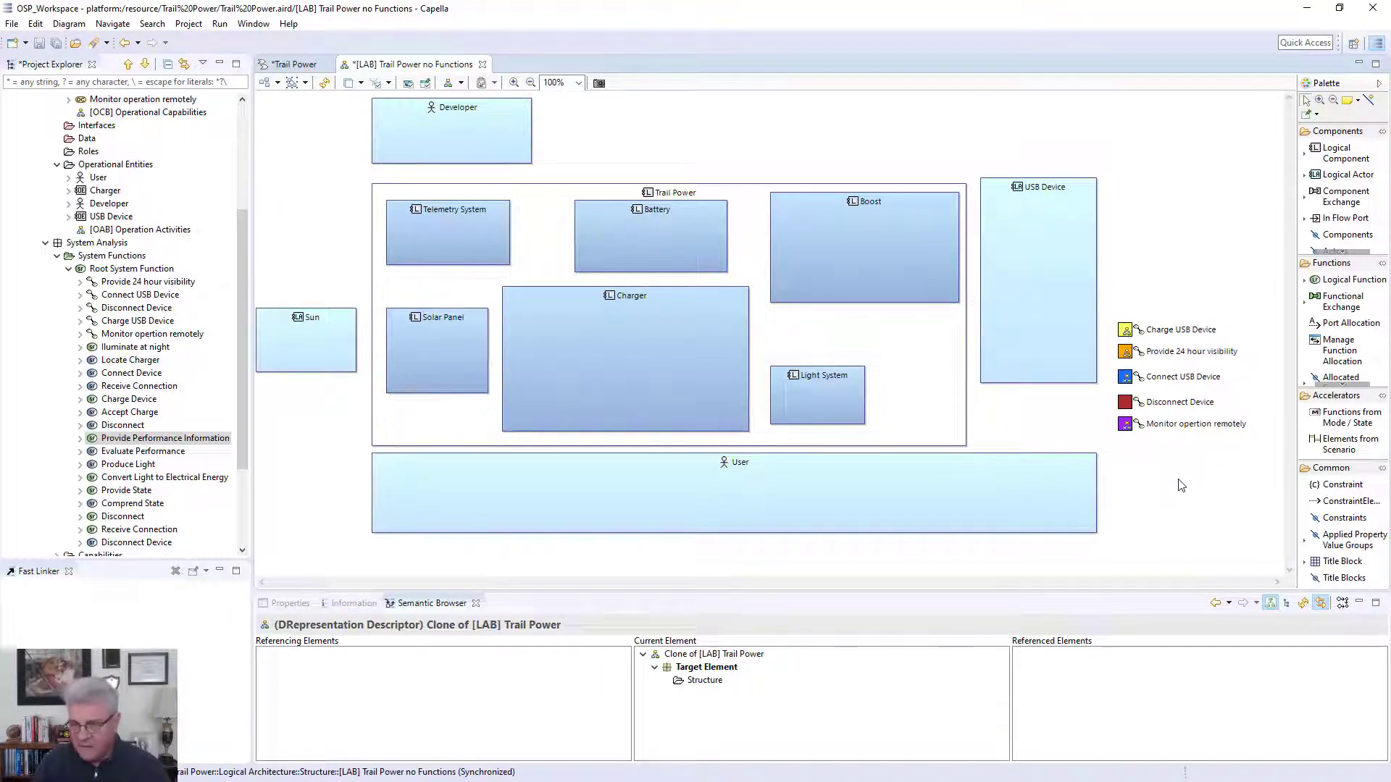
mouse_move(345, 218)
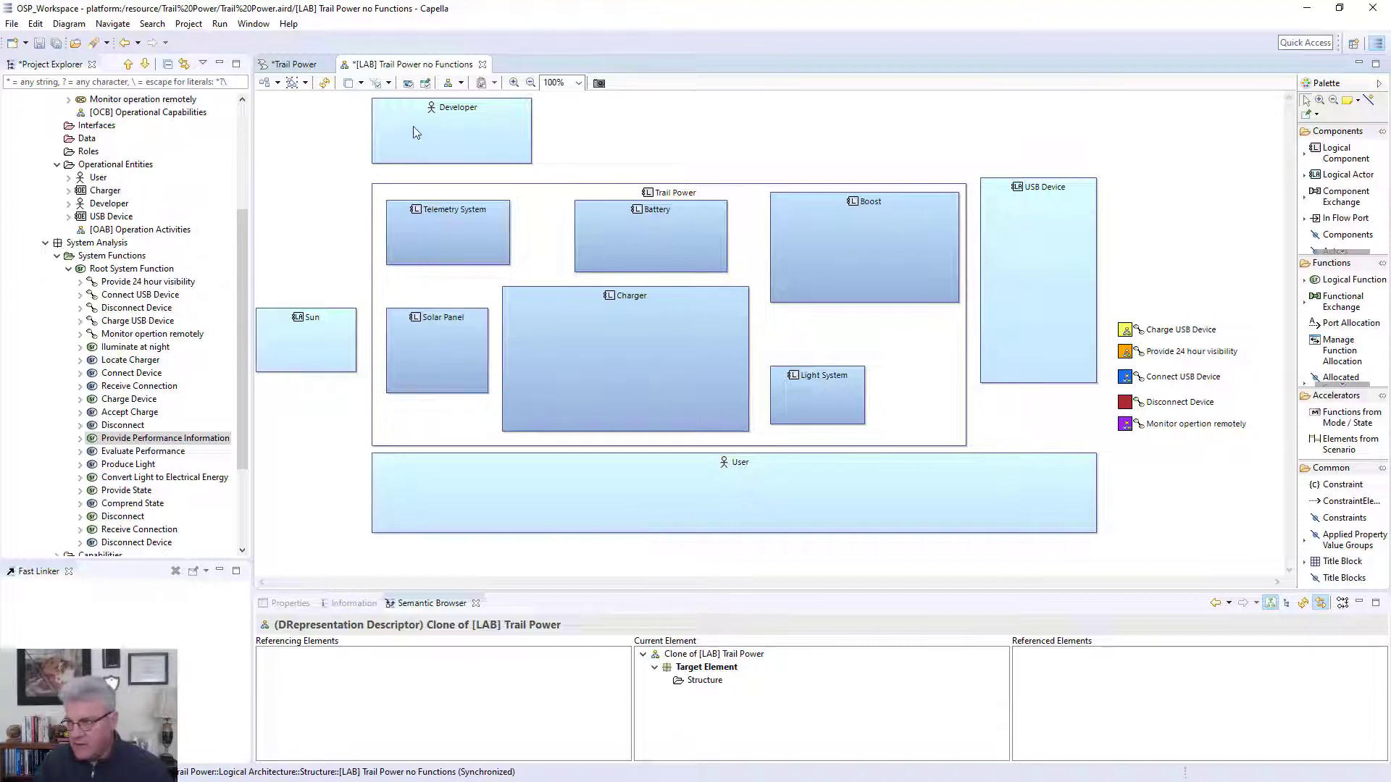
mouse_move(1015, 283)
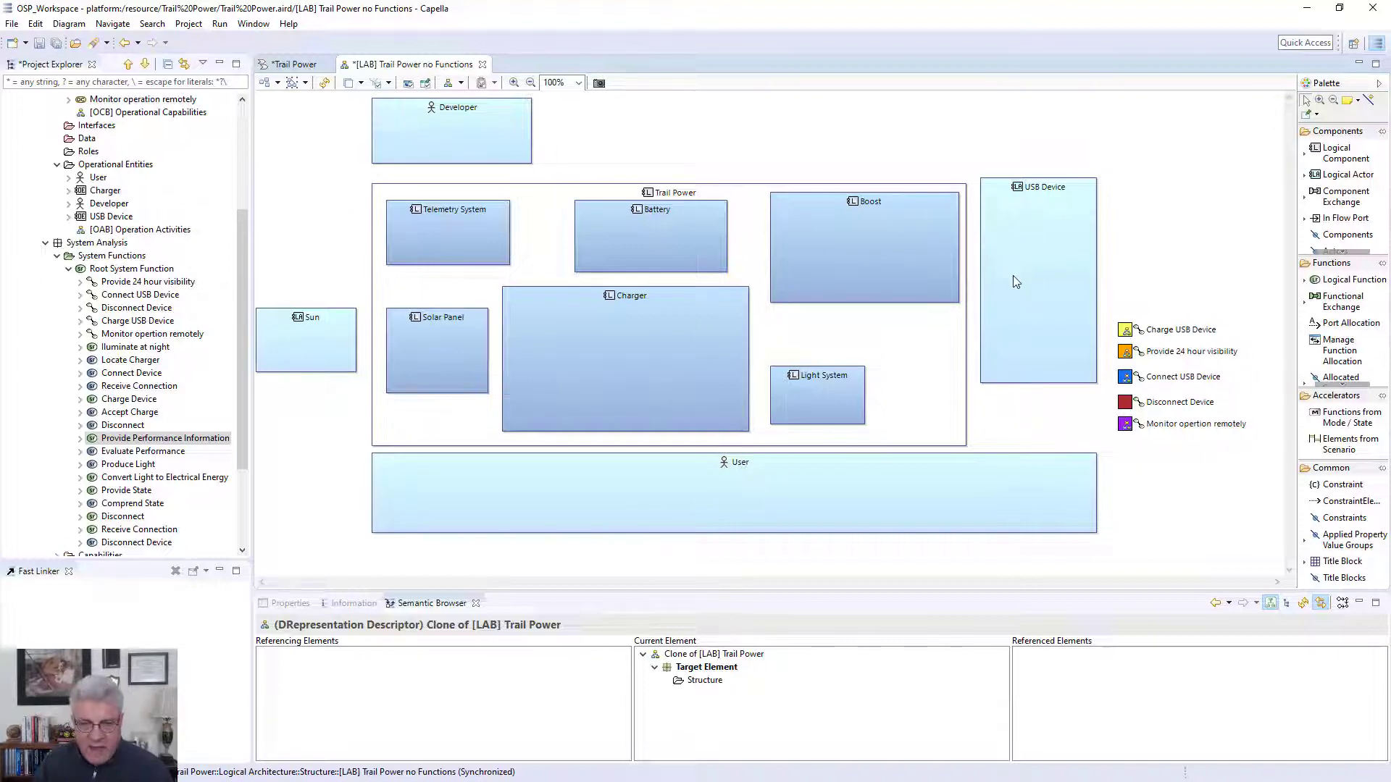
mouse_move(1107, 287)
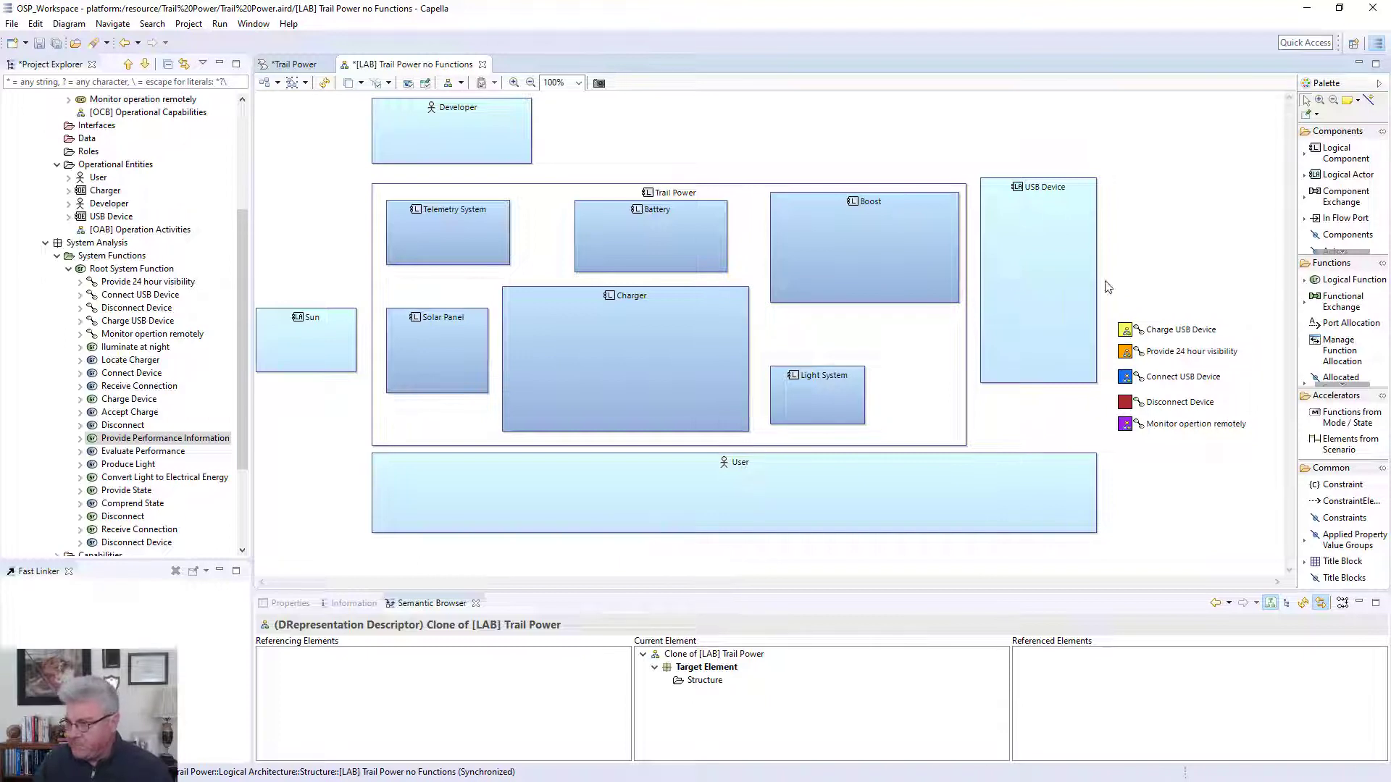
- Inspect Trail Power, Solar Panel, Light System and Battery in the Semantic Browser for realizing physical parts
left_click(671, 191)
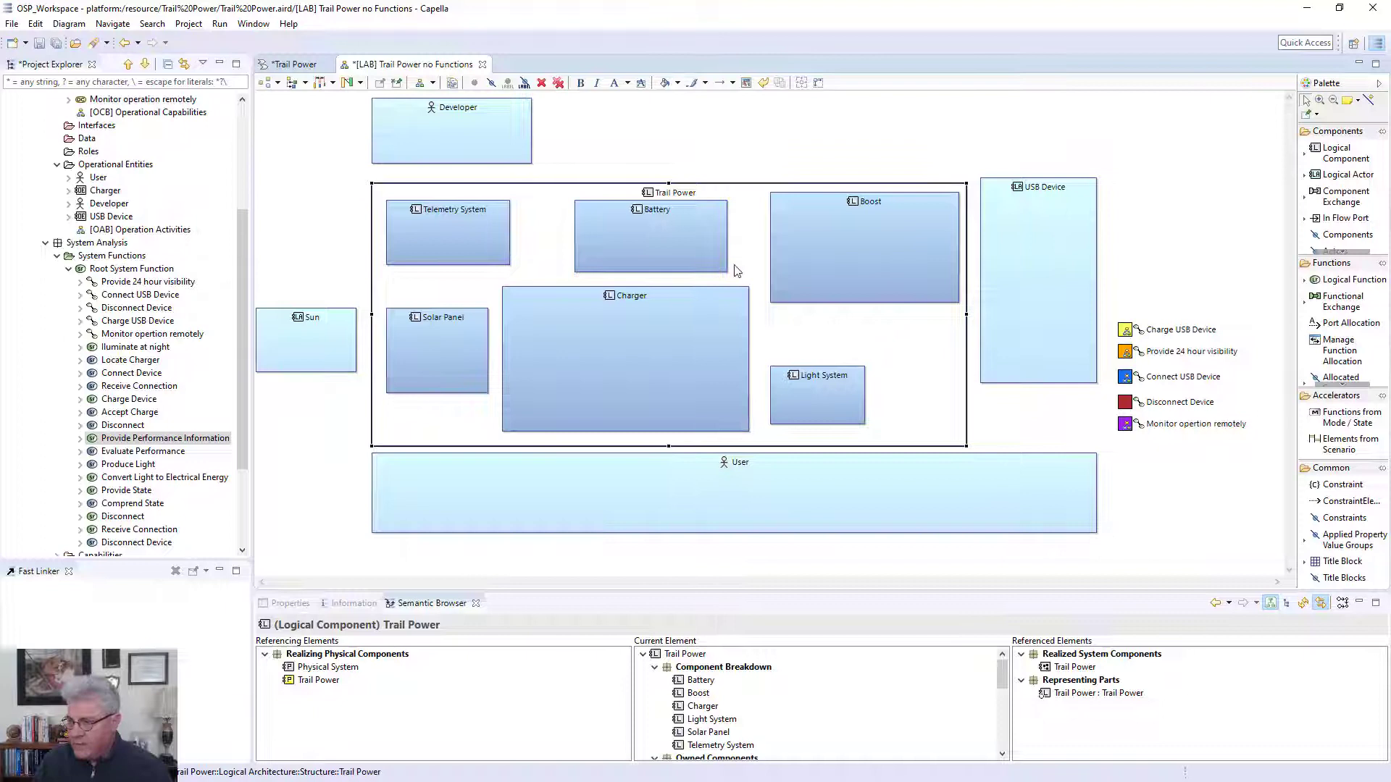
mouse_move(528, 231)
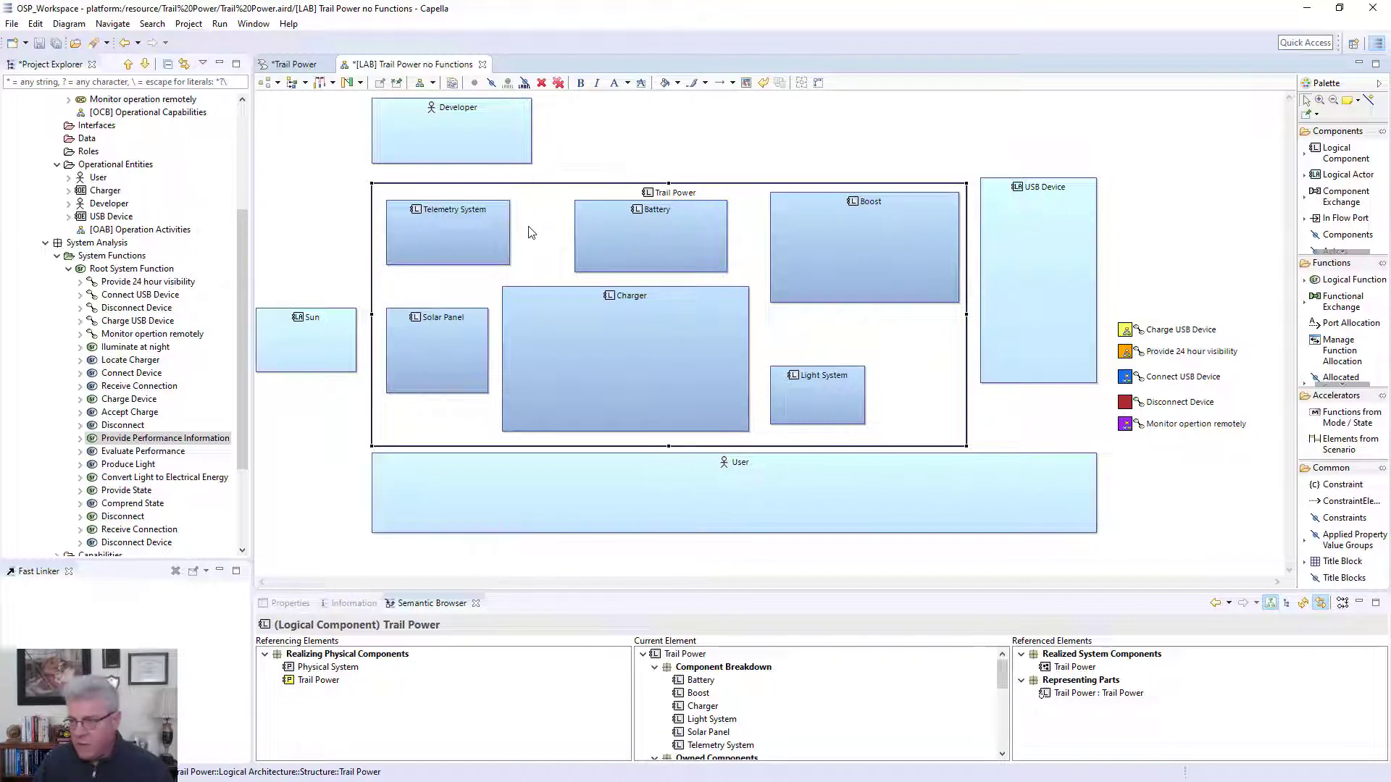
mouse_move(374, 311)
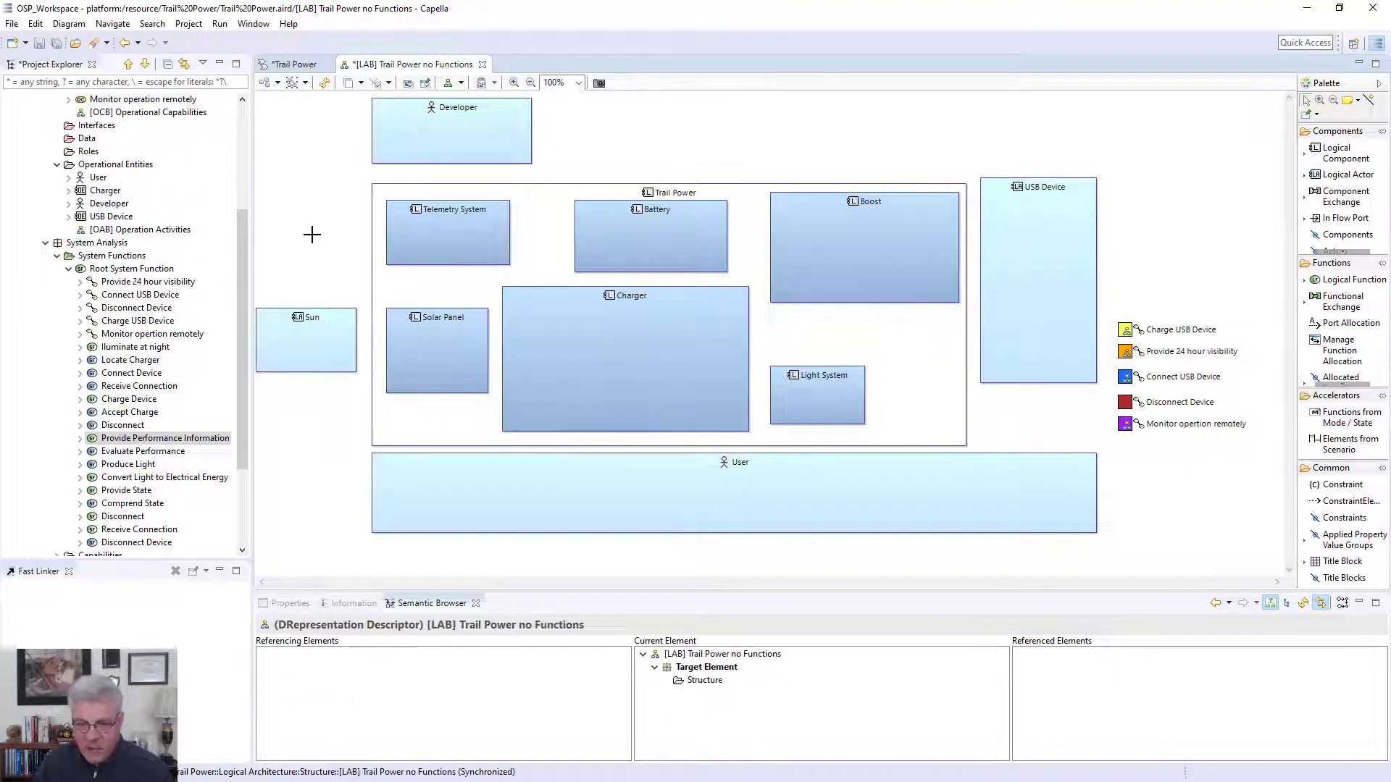
mouse_move(433, 236)
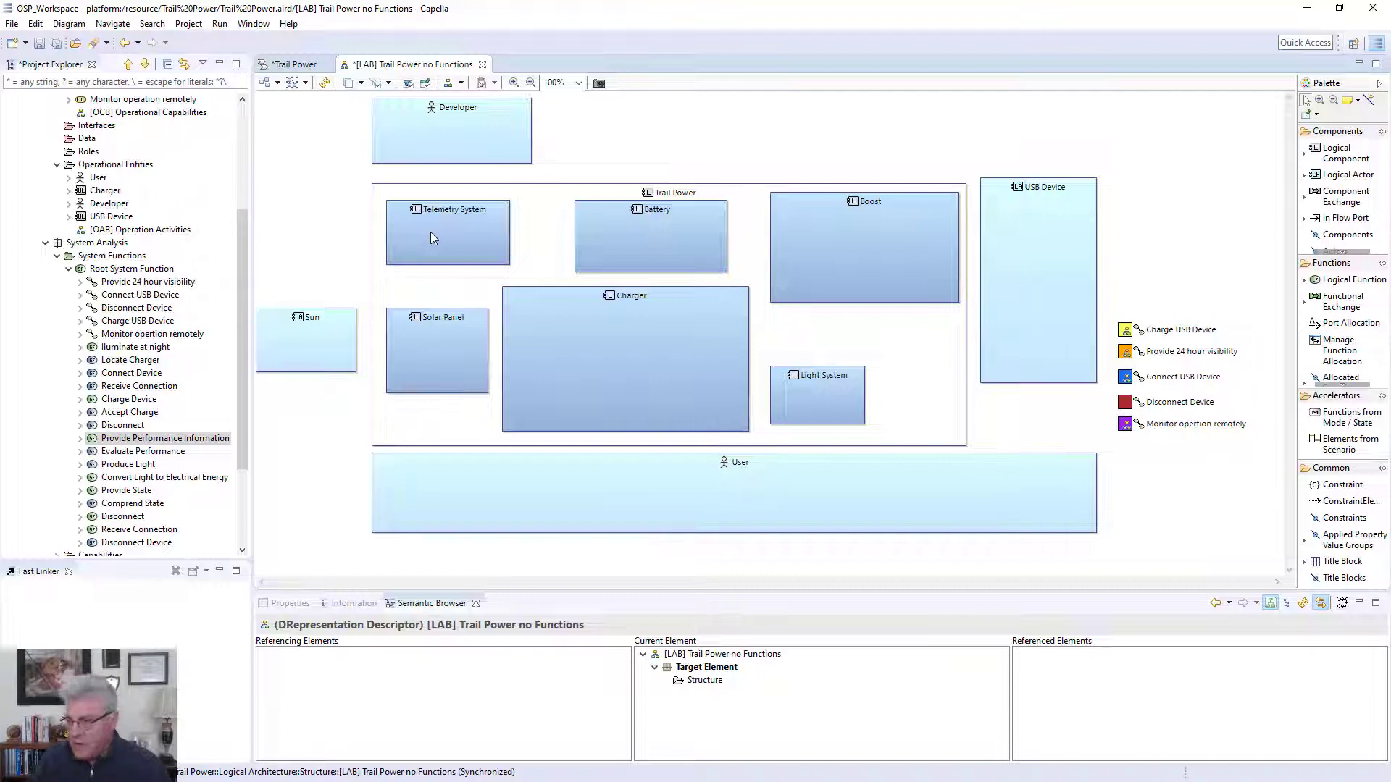
left_click(436, 351)
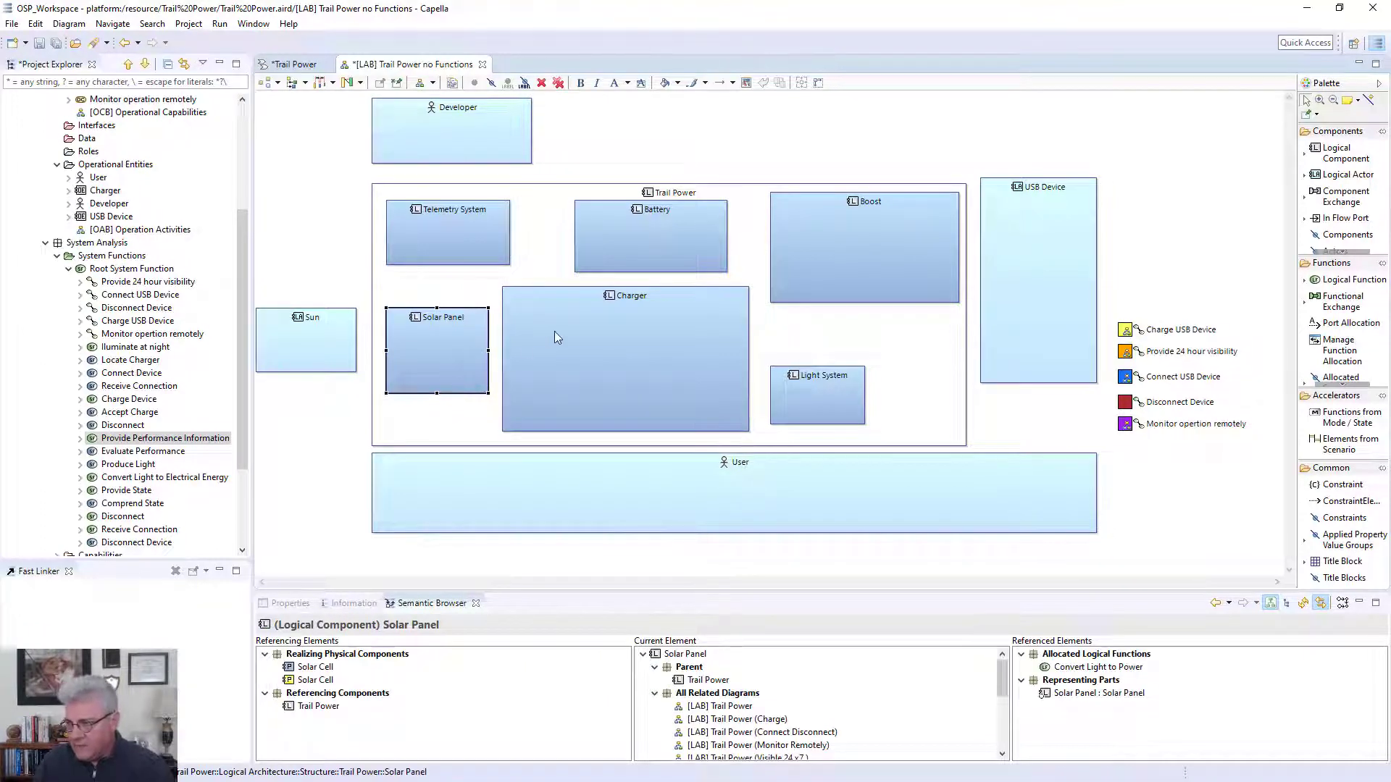
left_click(815, 394)
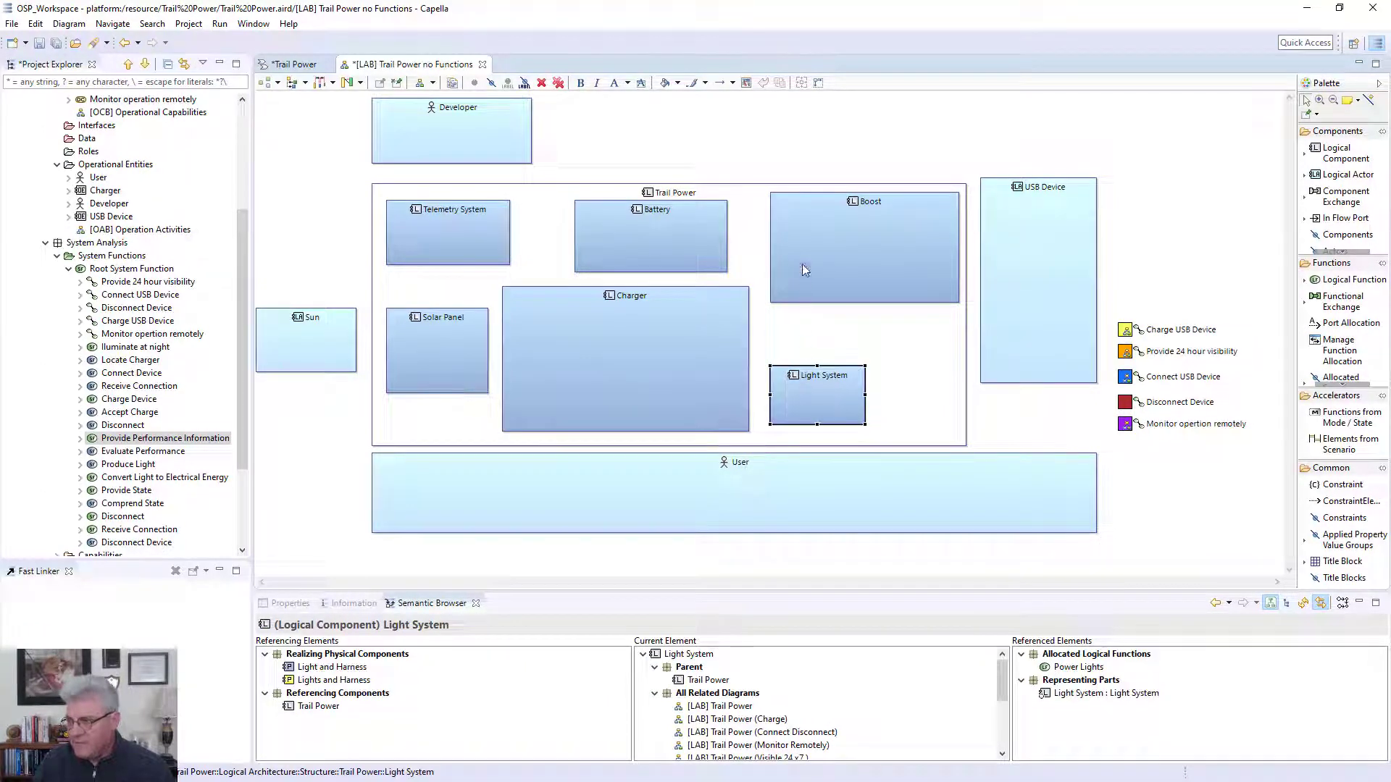
left_click(865, 246)
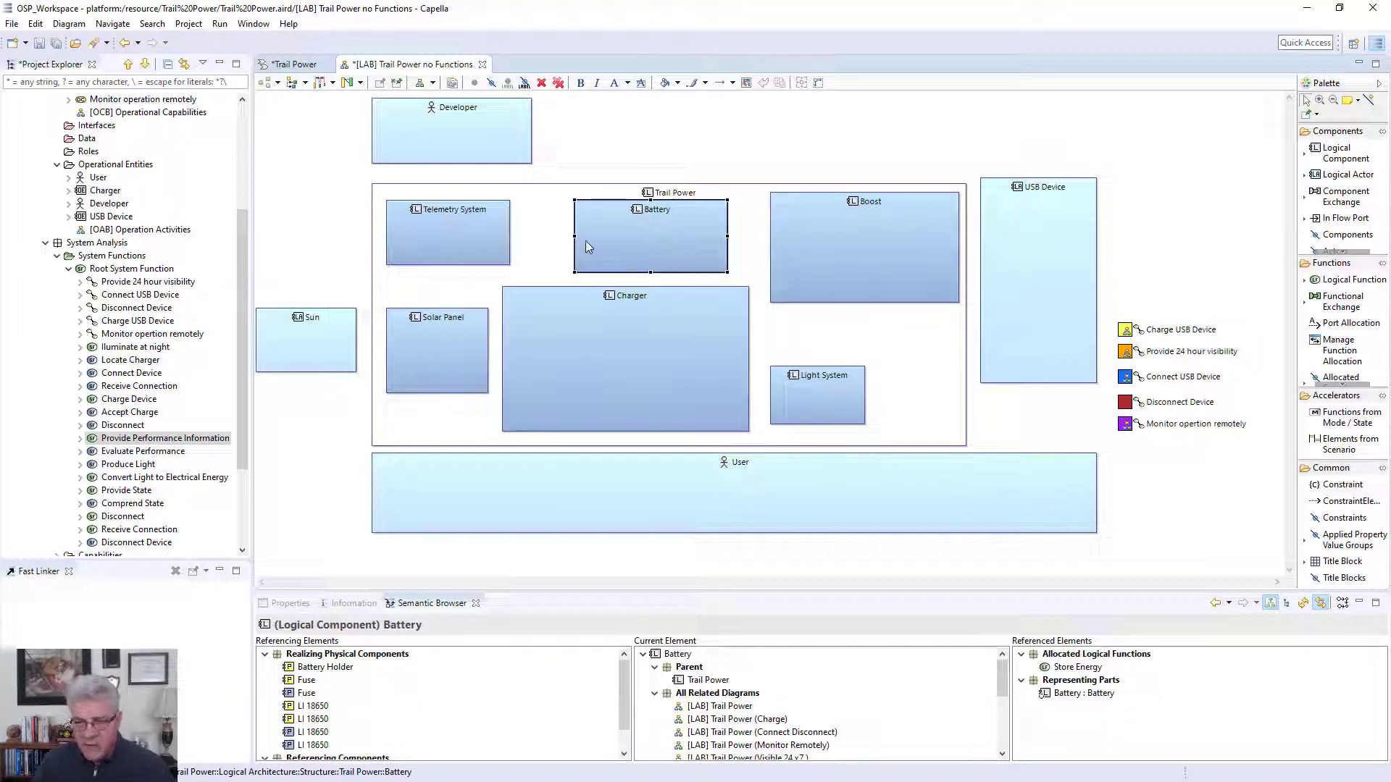
mouse_move(417, 355)
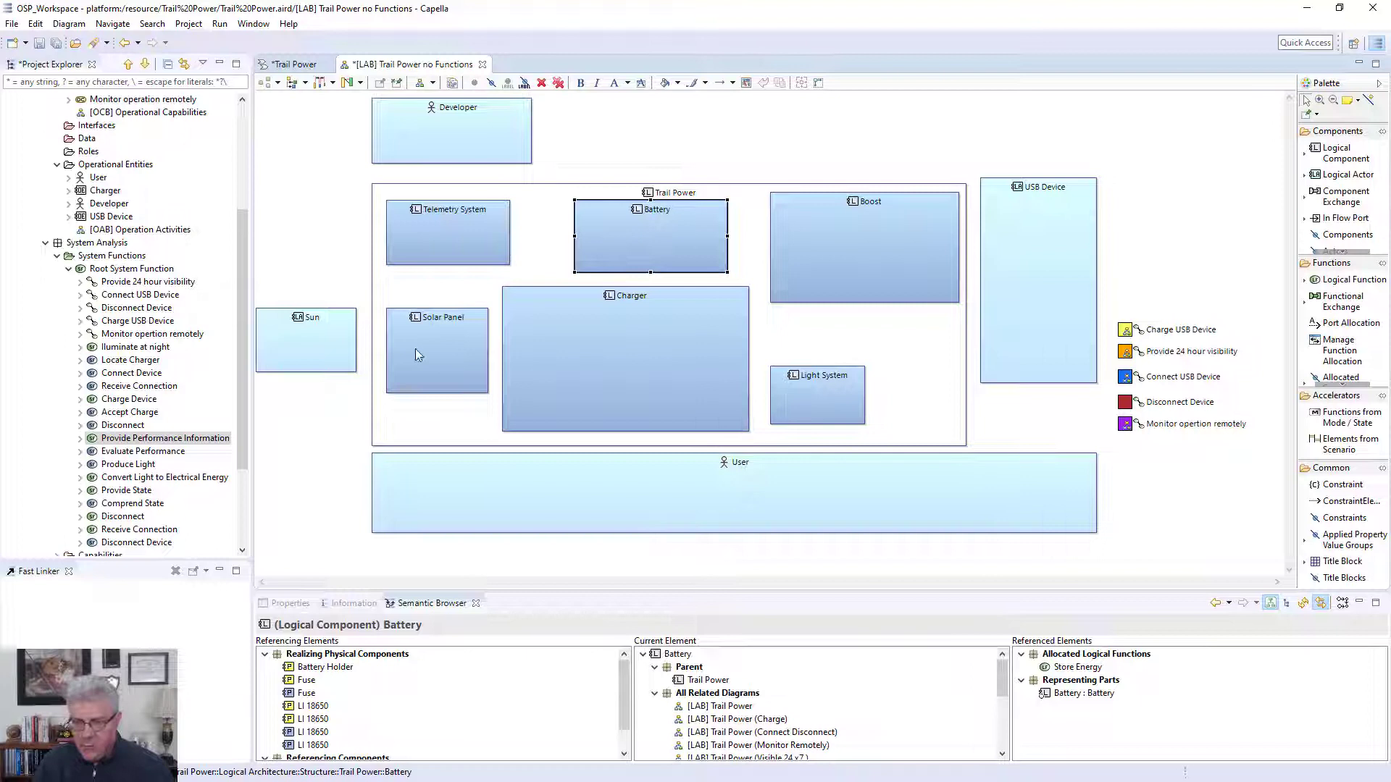
mouse_move(585, 350)
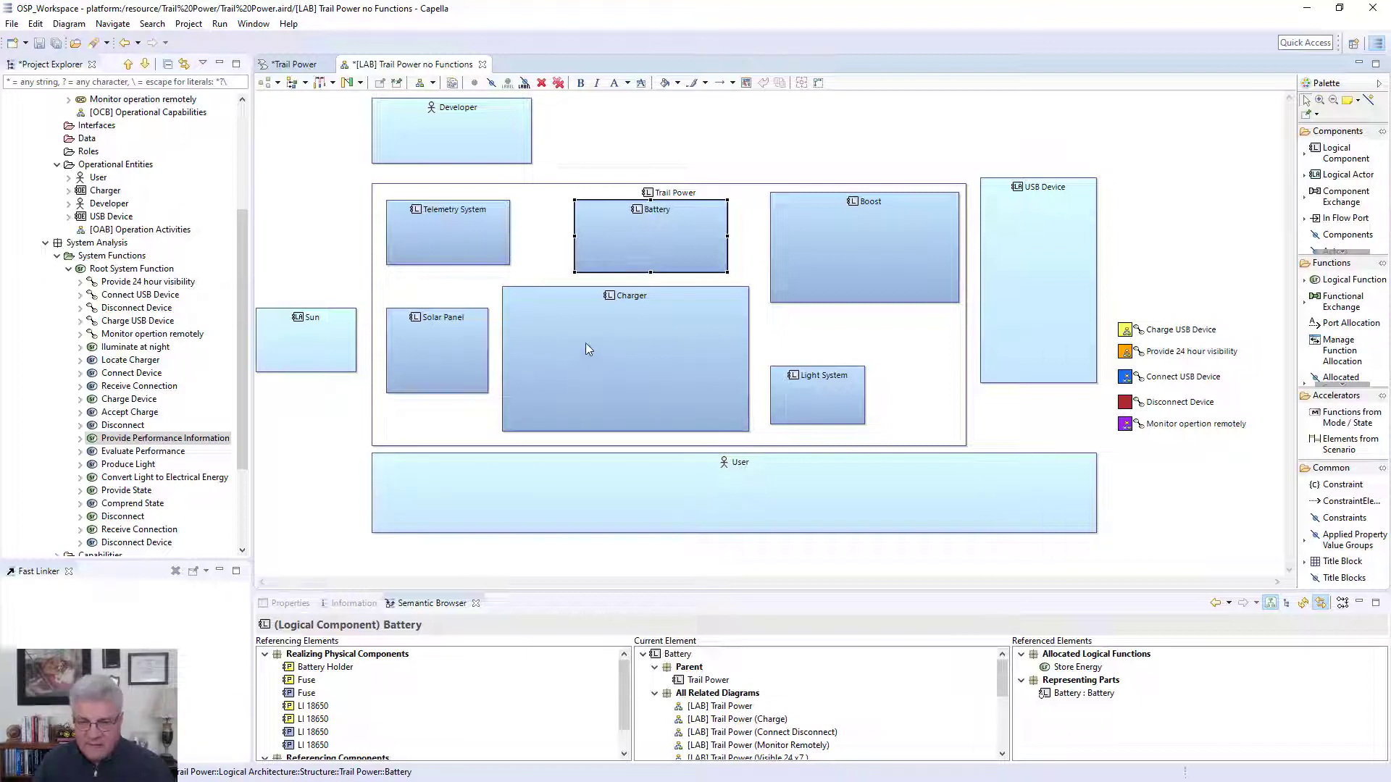
mouse_move(635, 317)
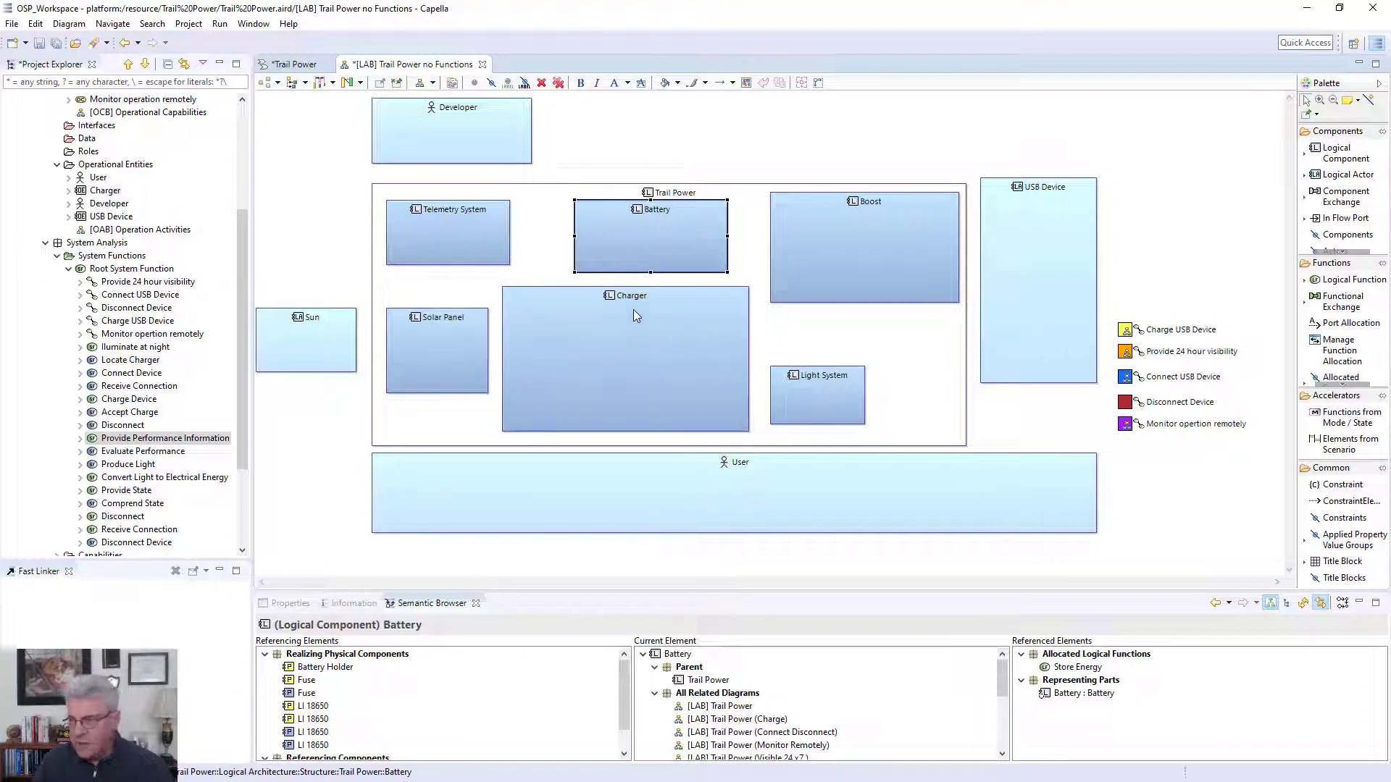
mouse_move(485, 310)
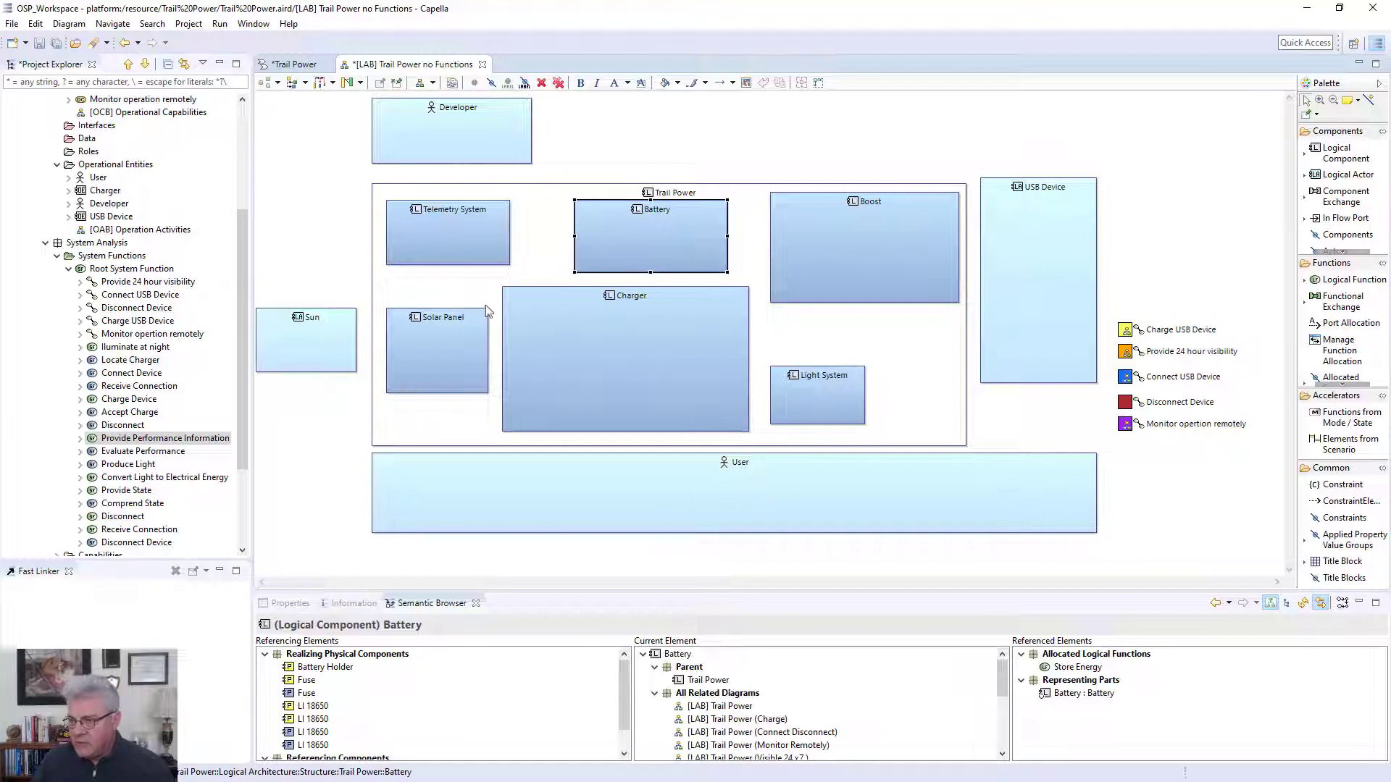
mouse_move(362, 134)
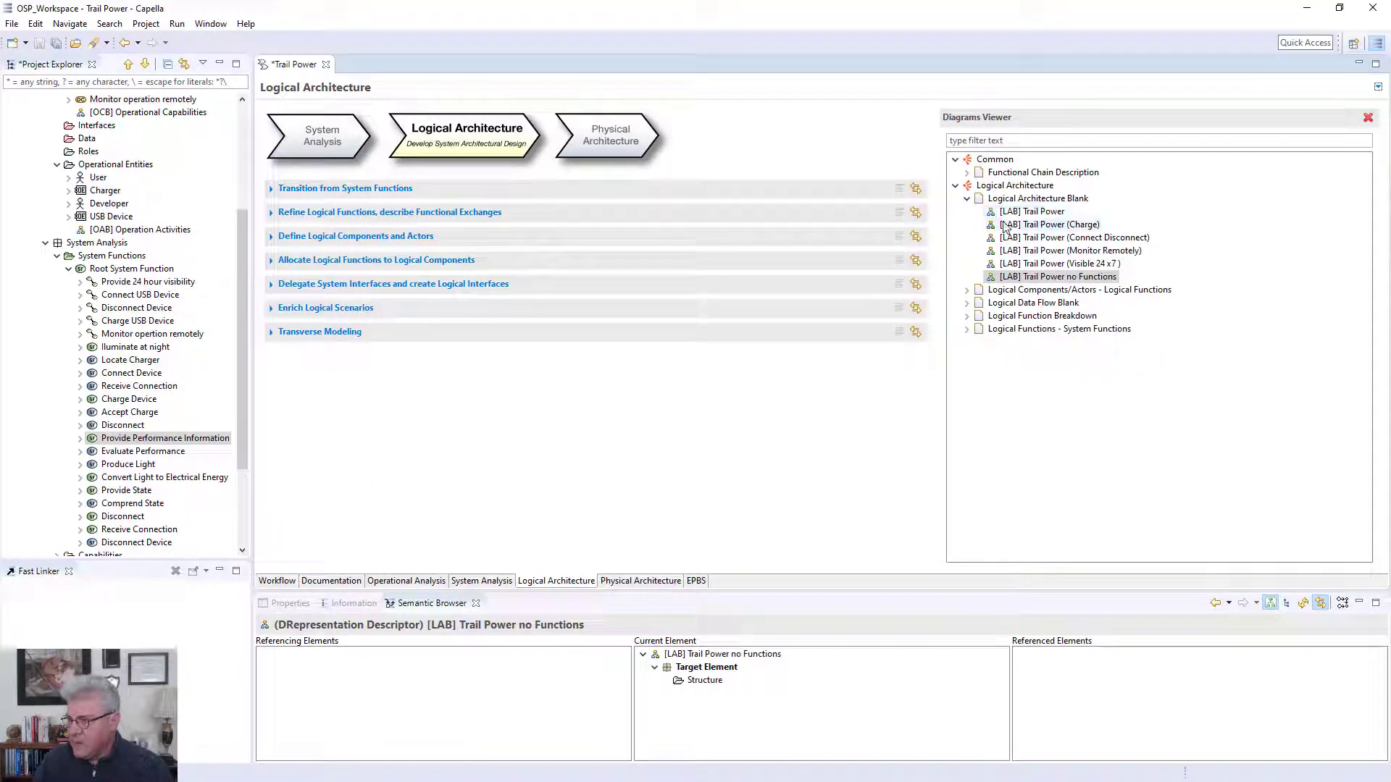
double_click(1050, 224)
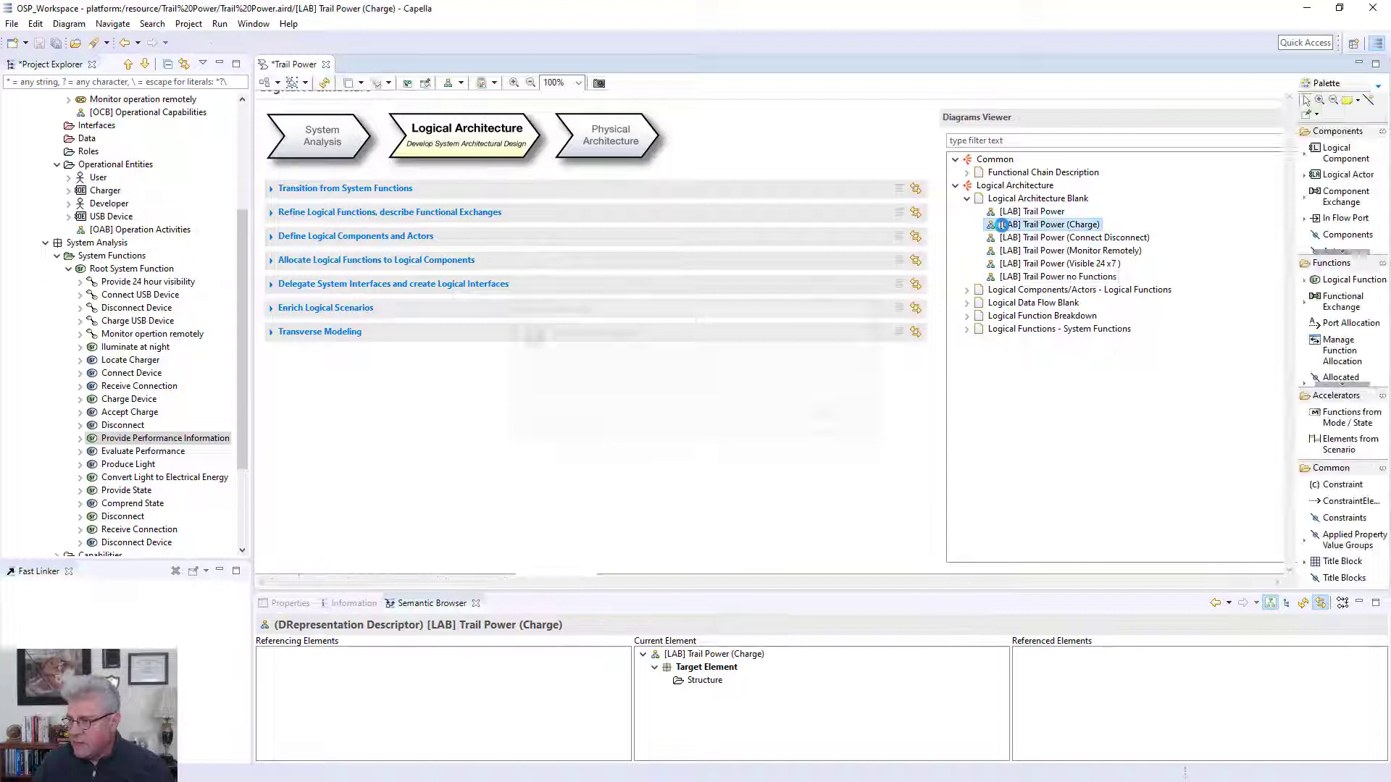
double_click(1050, 225)
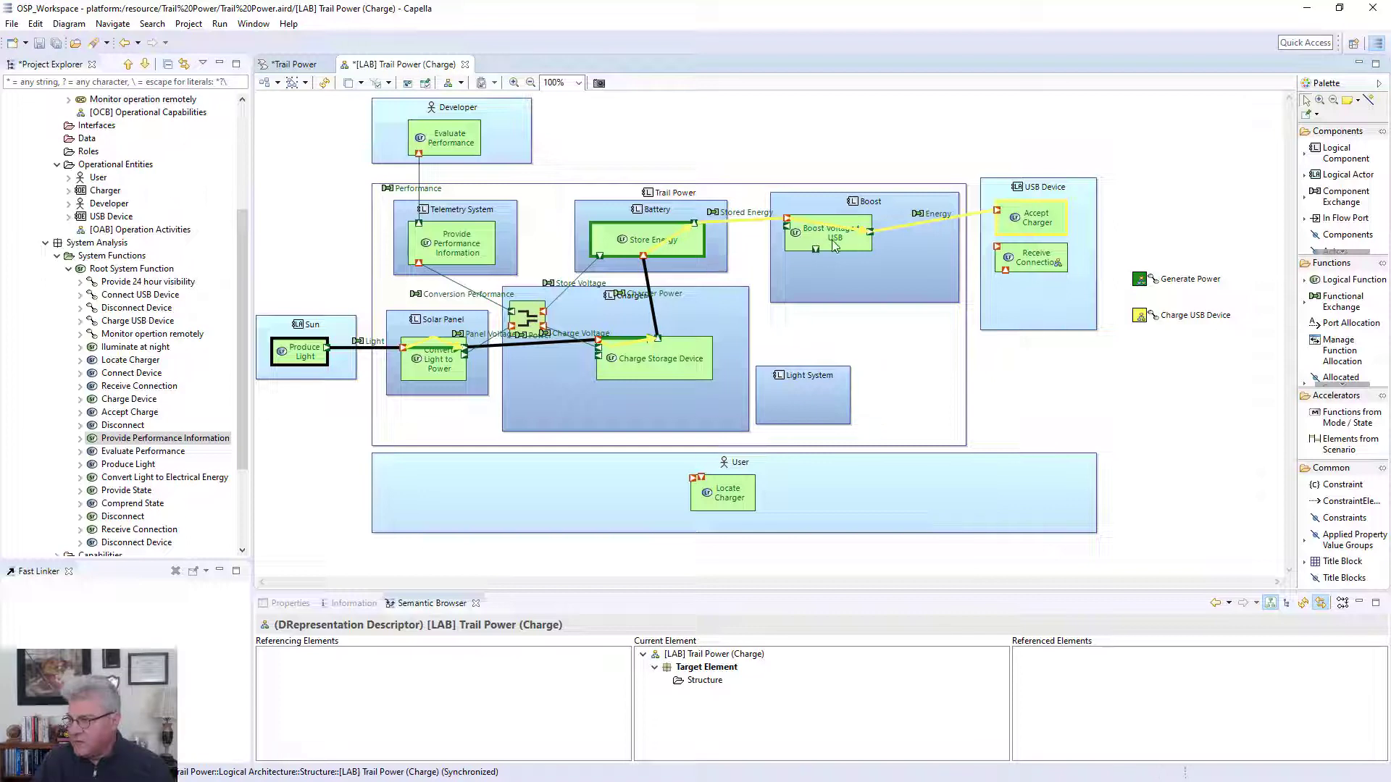
mouse_move(1033, 221)
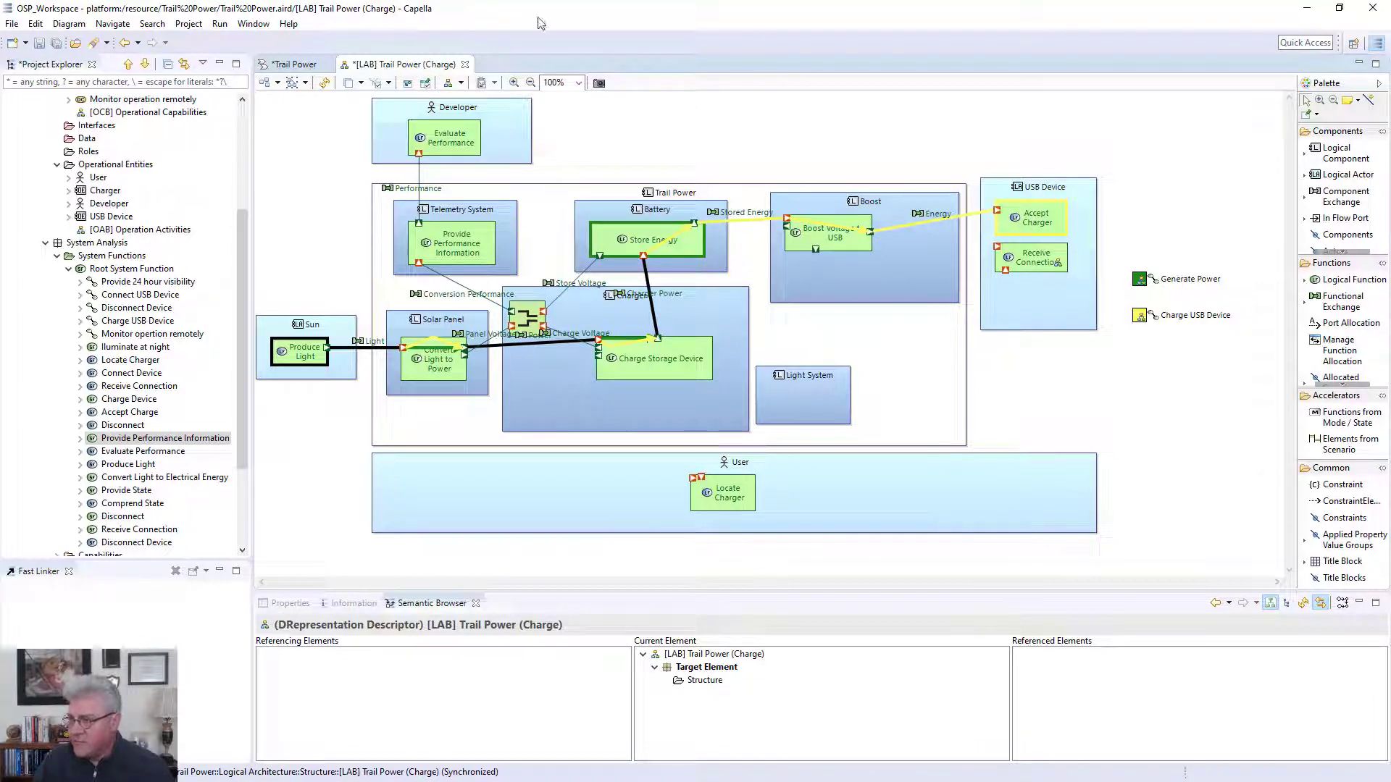
mouse_move(1169, 300)
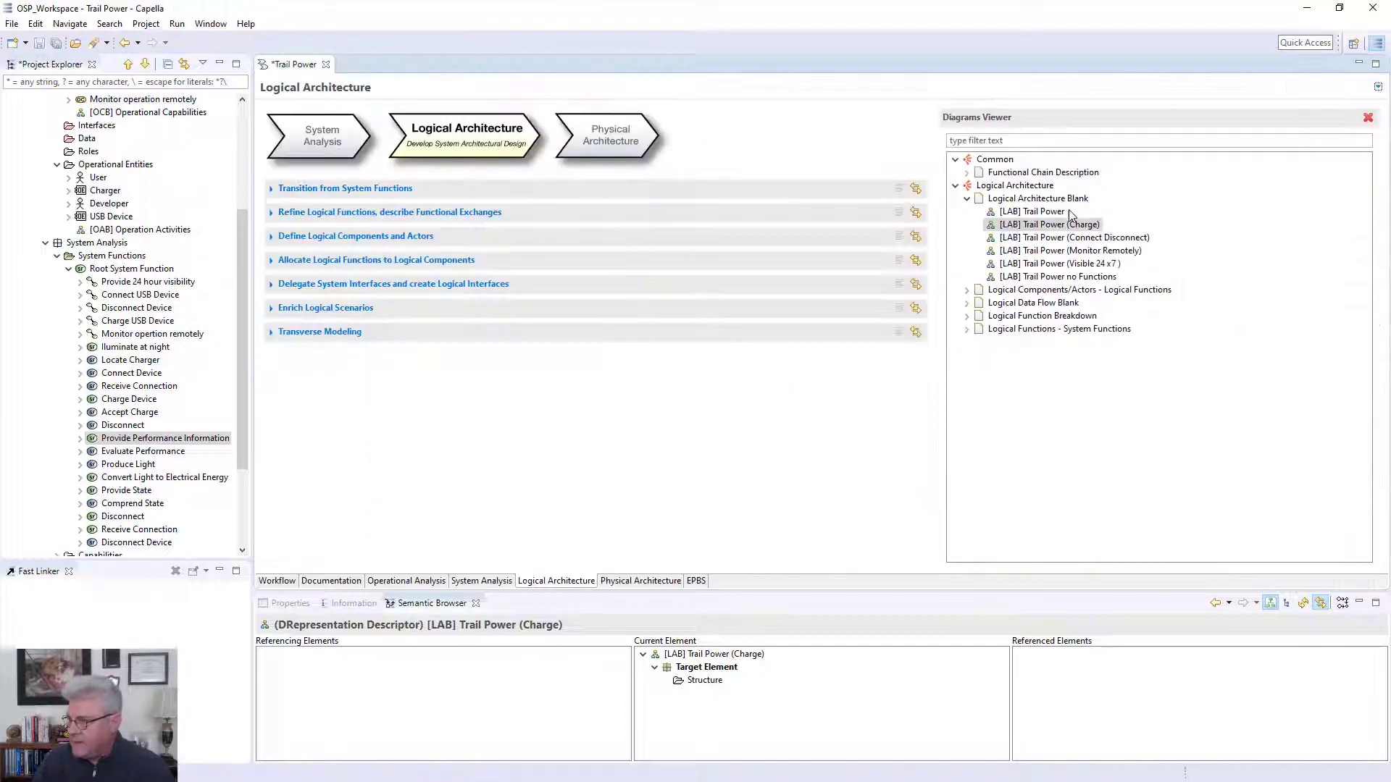
double_click(1074, 236)
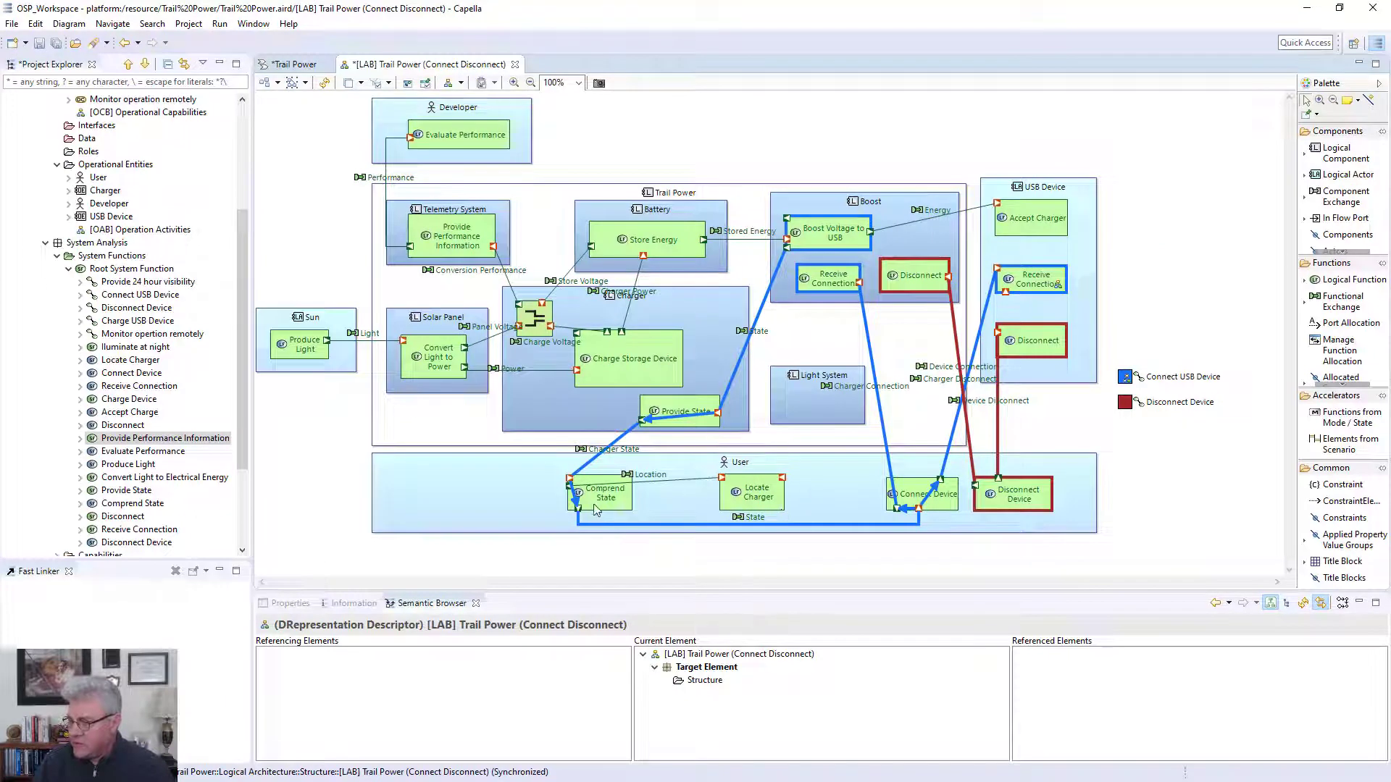
mouse_move(743, 400)
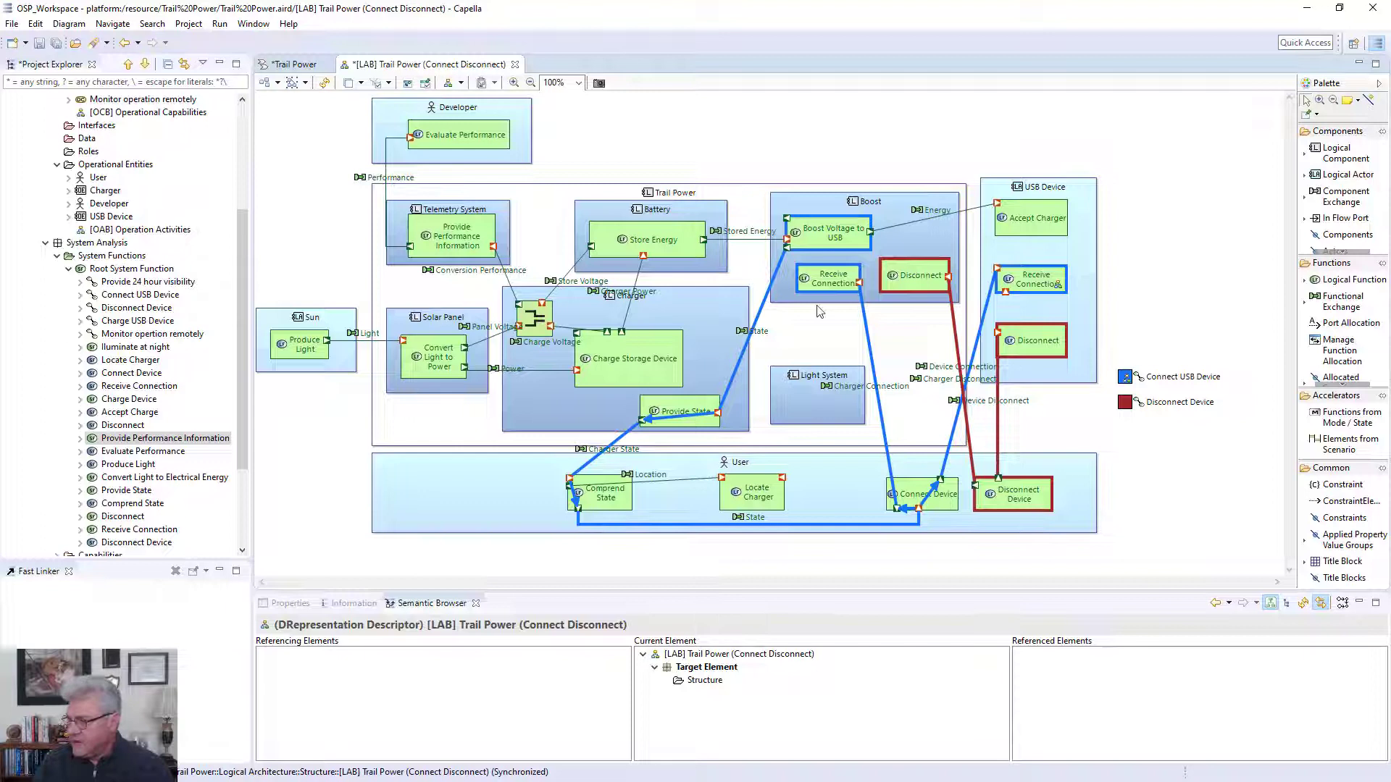
mouse_move(1127, 414)
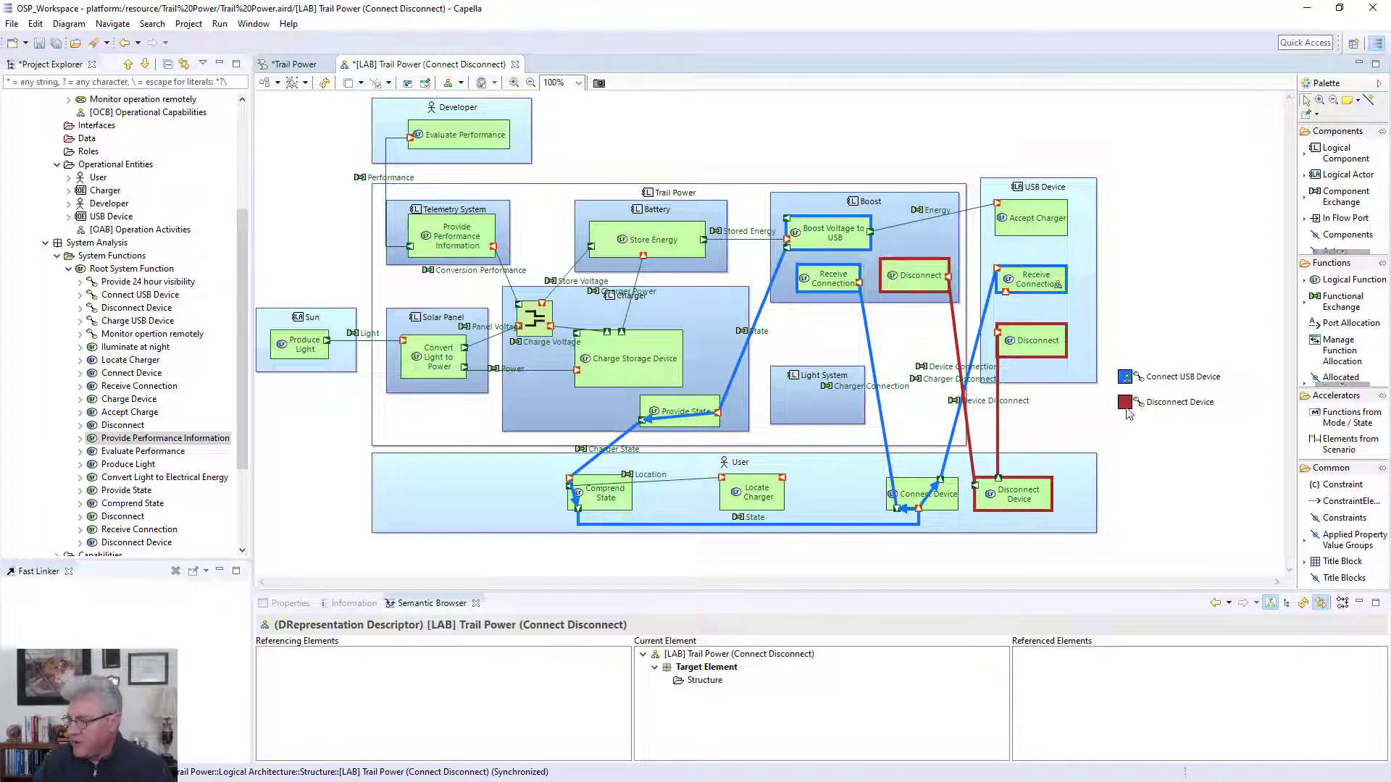
mouse_move(990, 503)
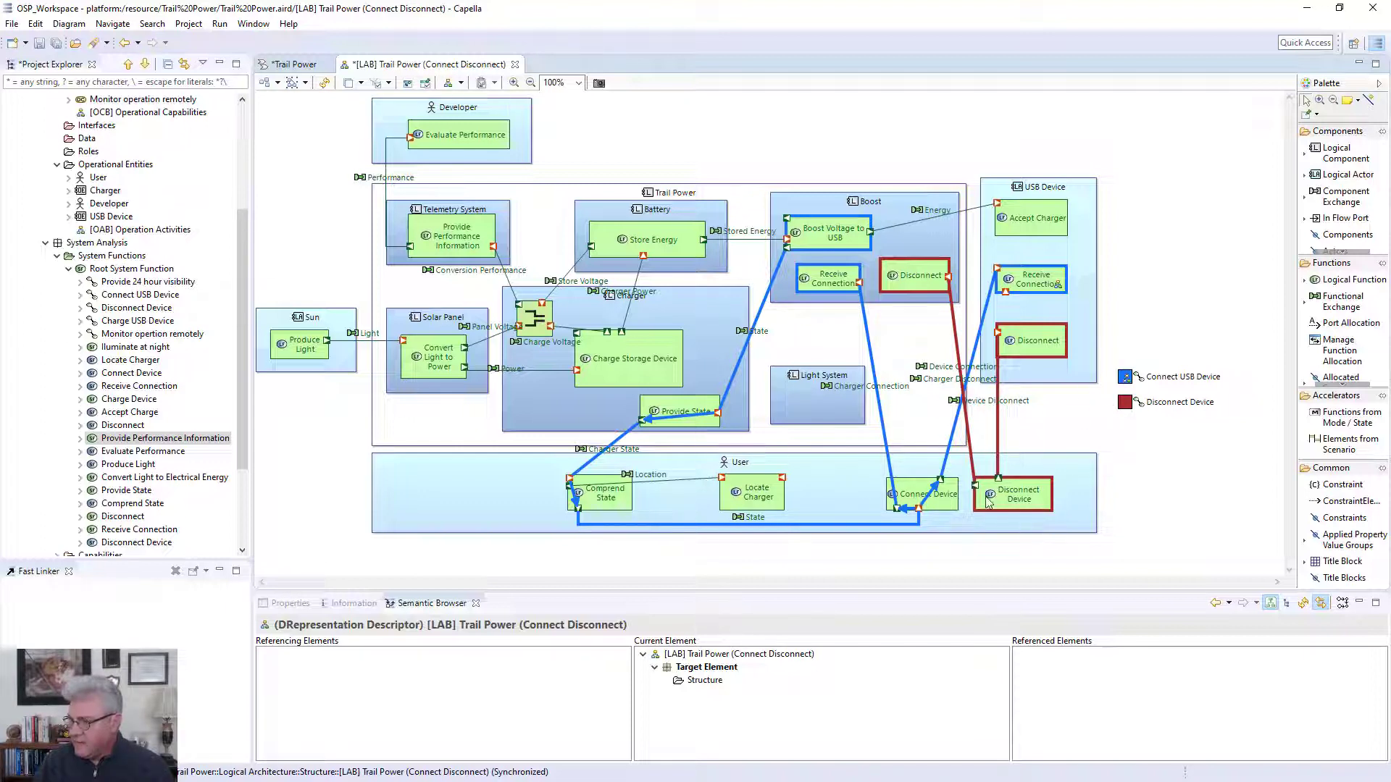
mouse_move(926, 313)
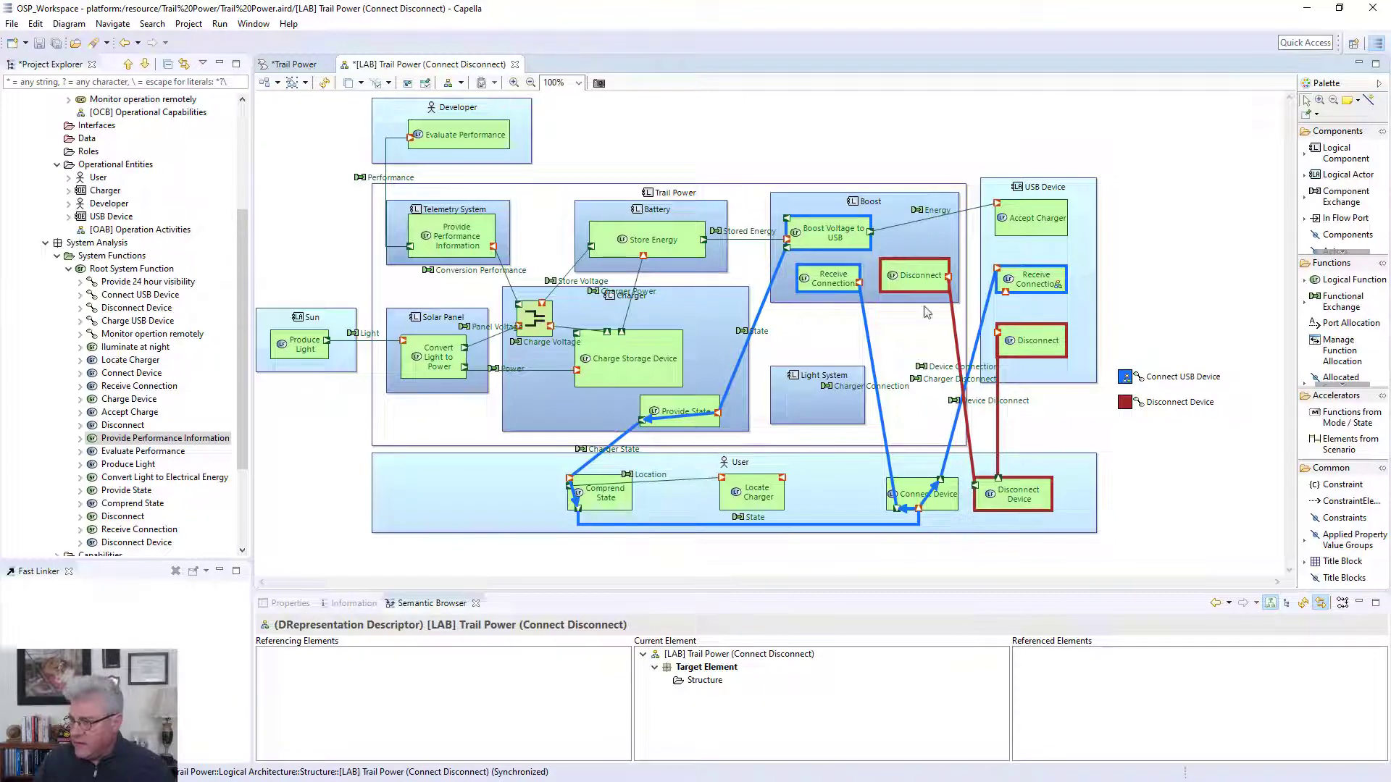
mouse_move(1157, 460)
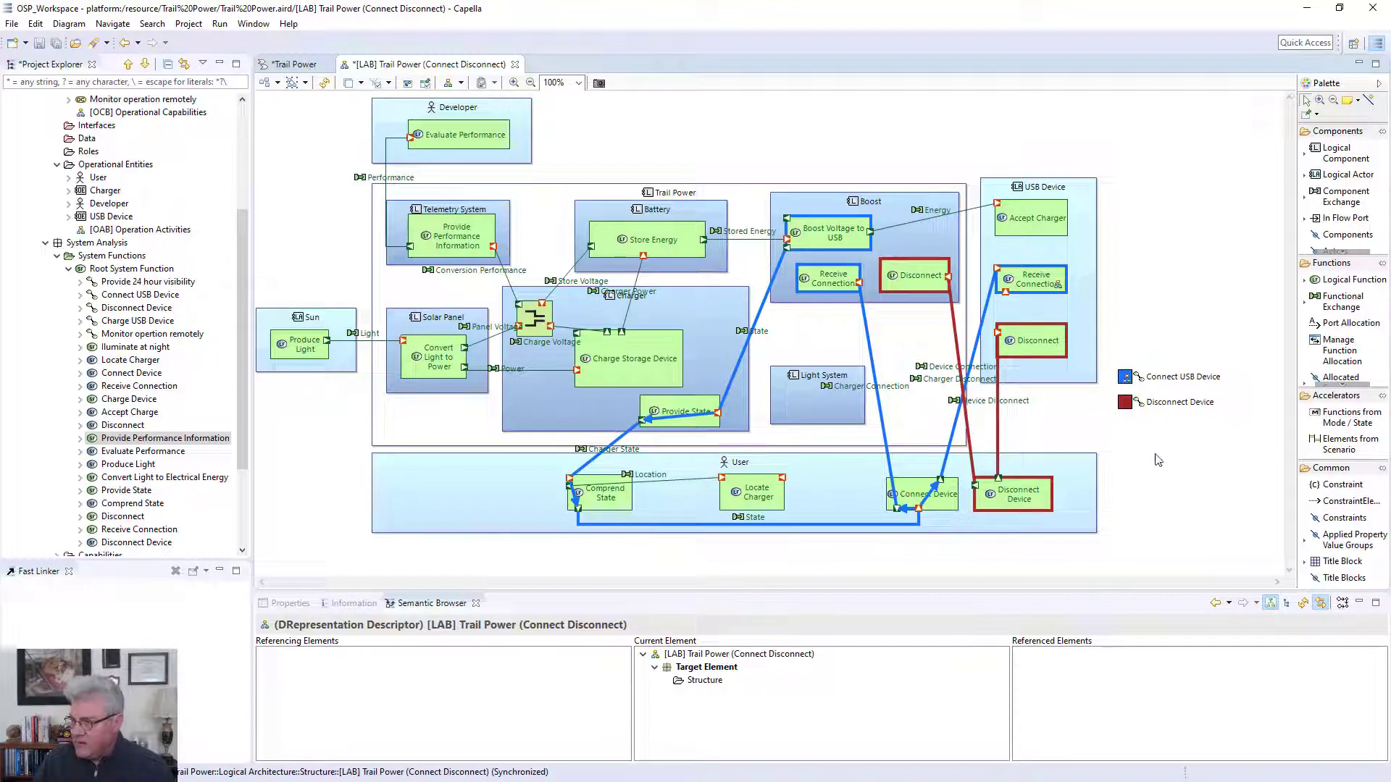
mouse_move(1184, 449)
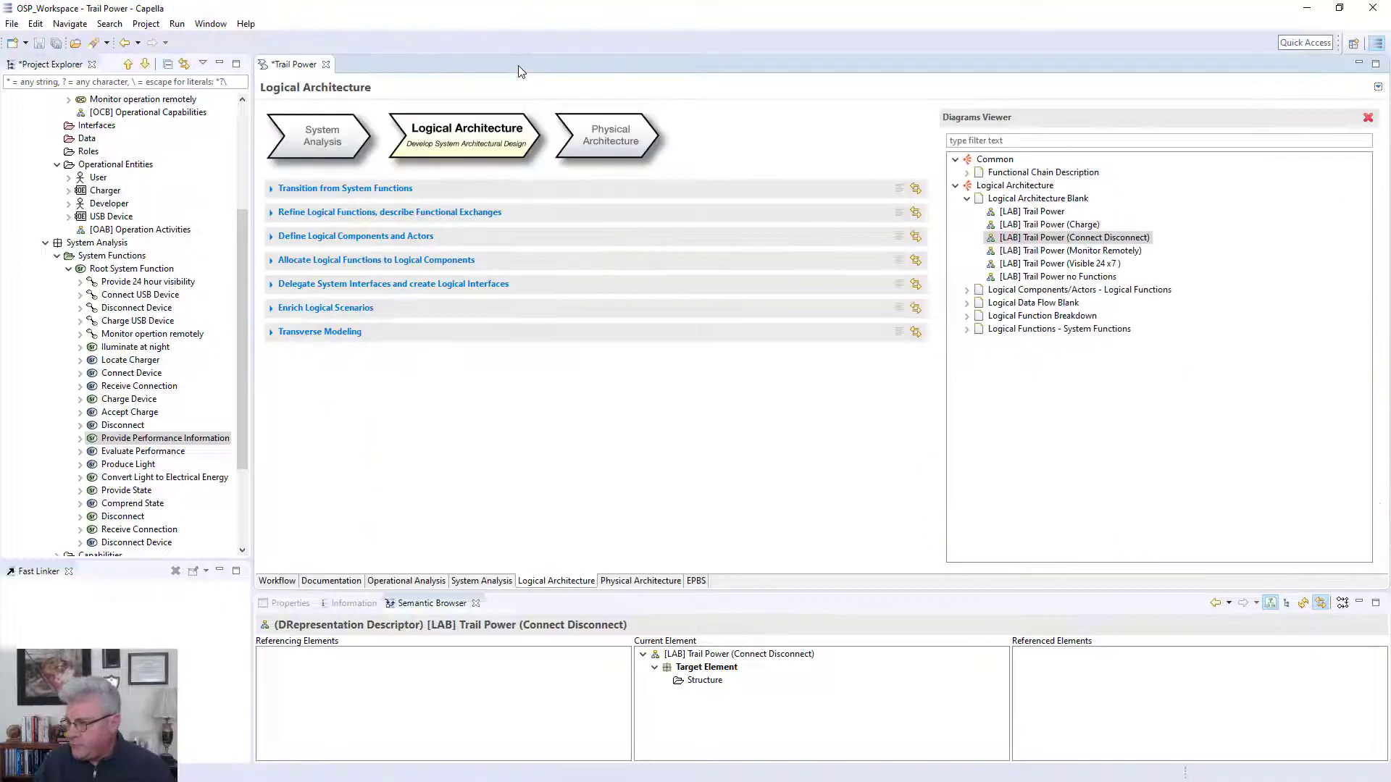
double_click(1070, 251)
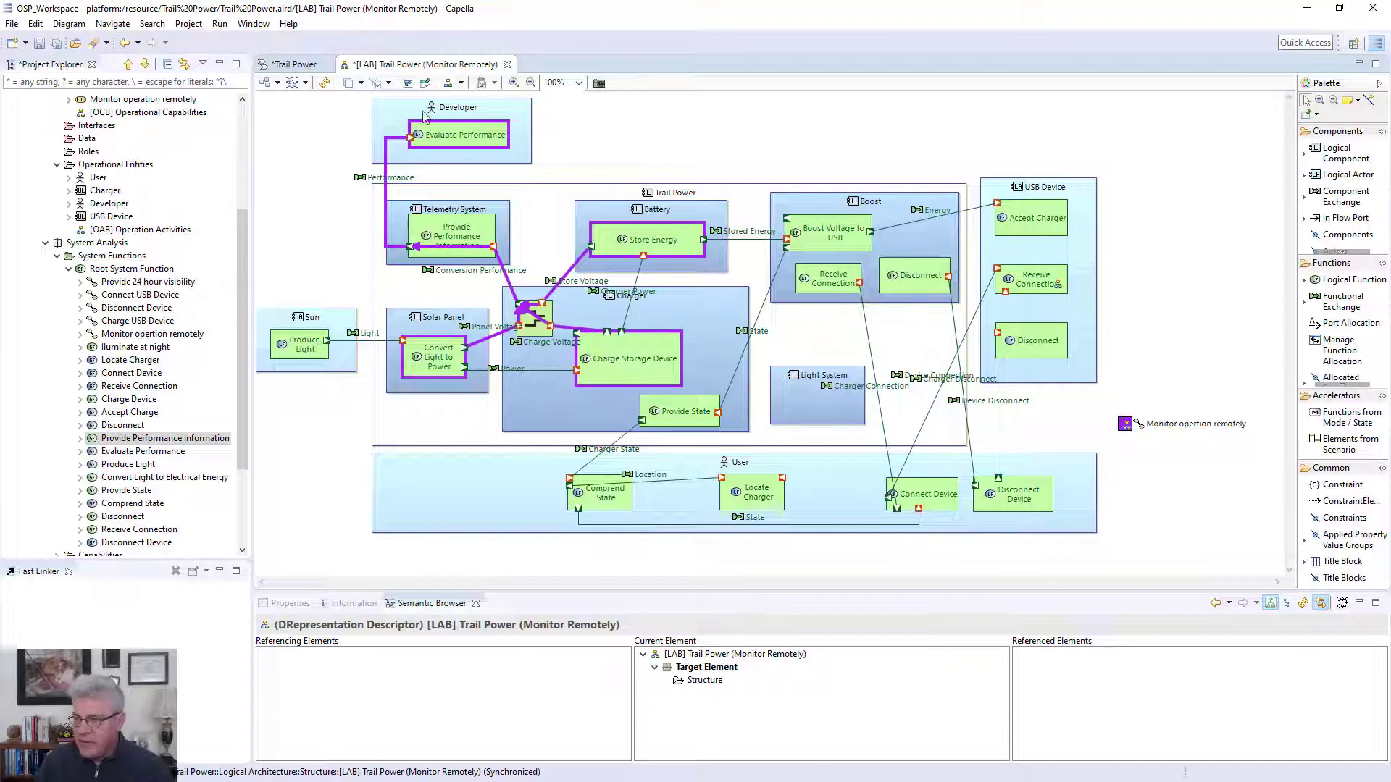
mouse_move(477, 232)
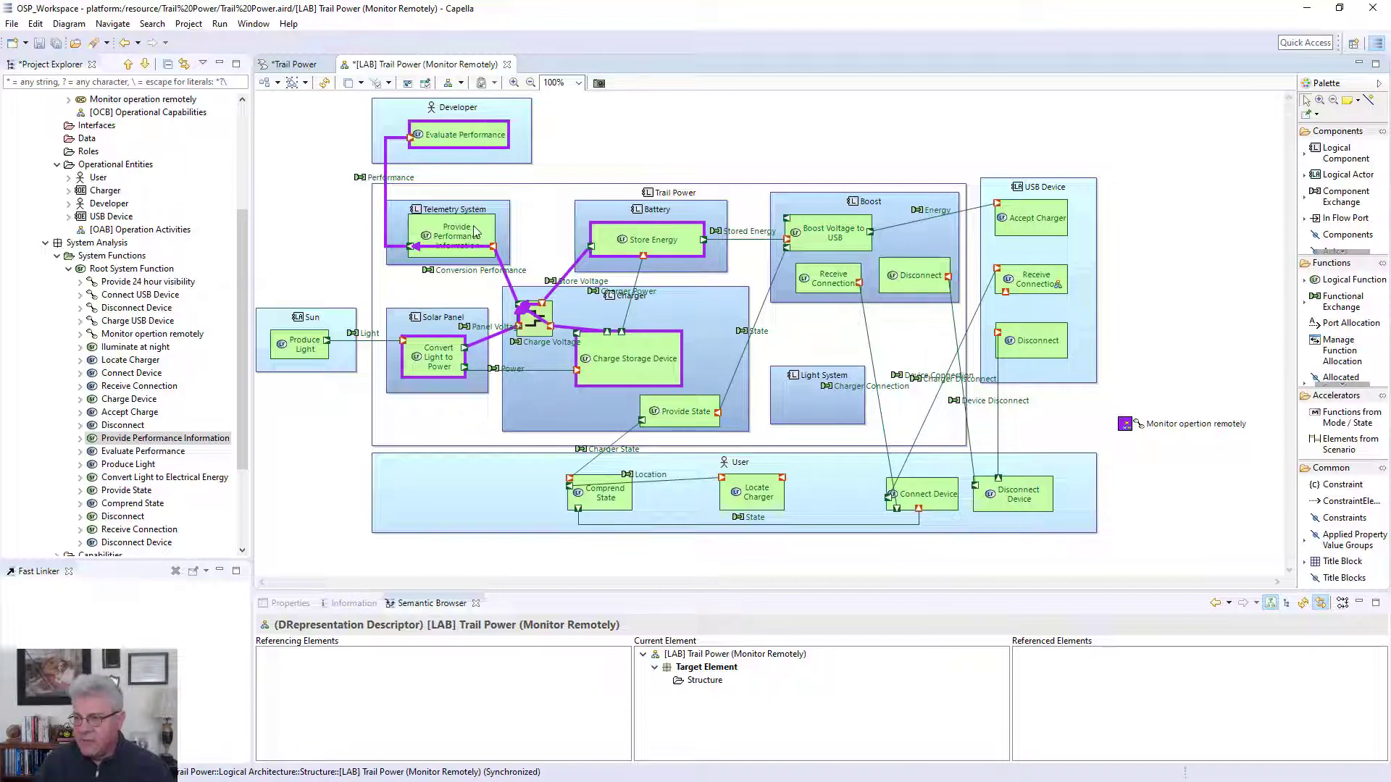
mouse_move(429, 234)
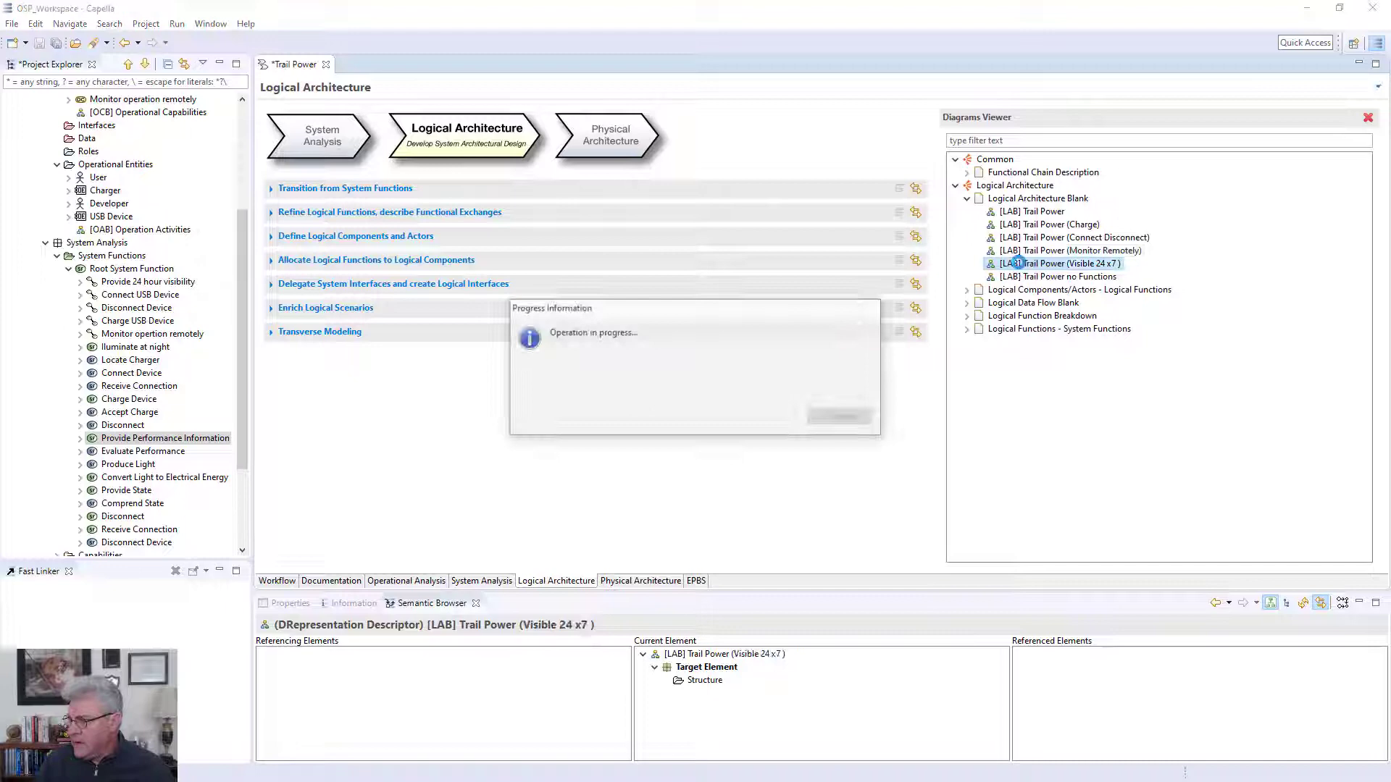
double_click(1059, 264)
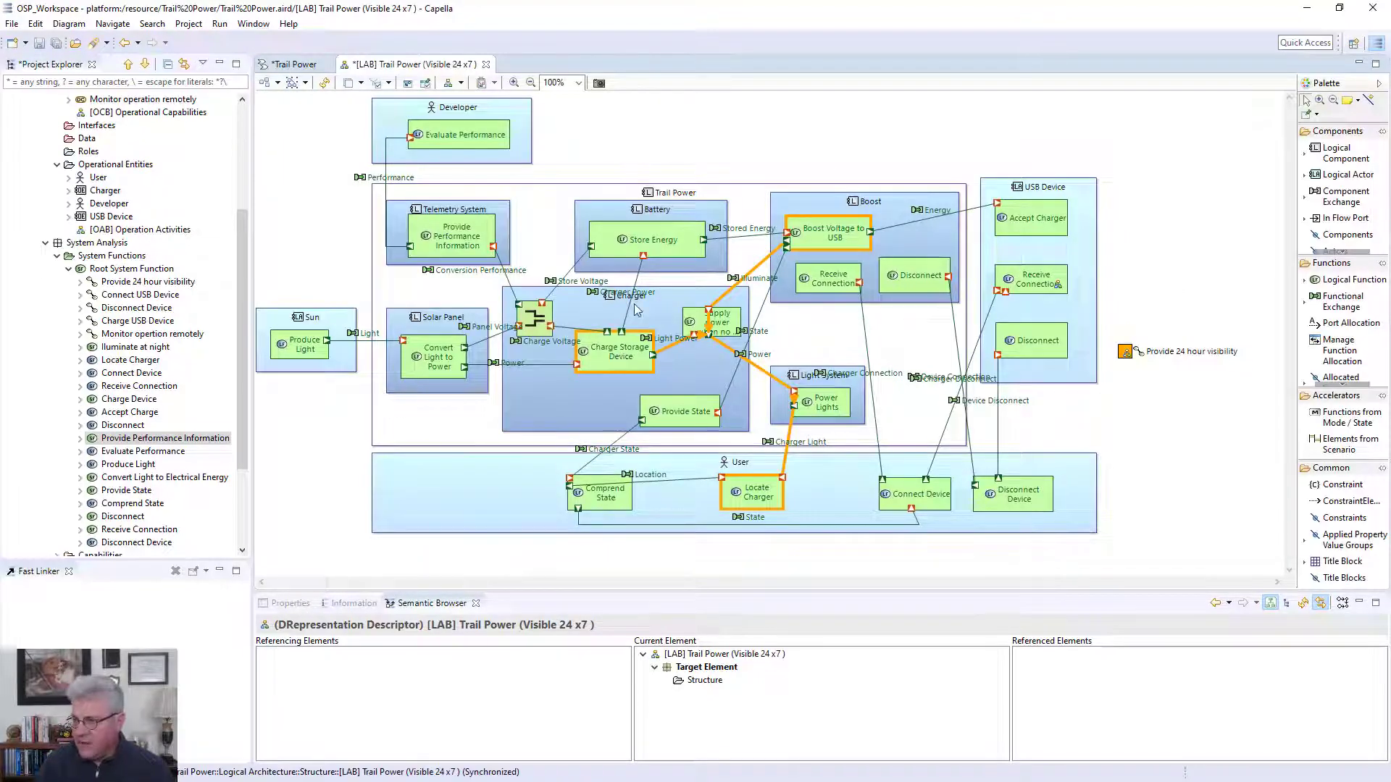
mouse_move(692, 297)
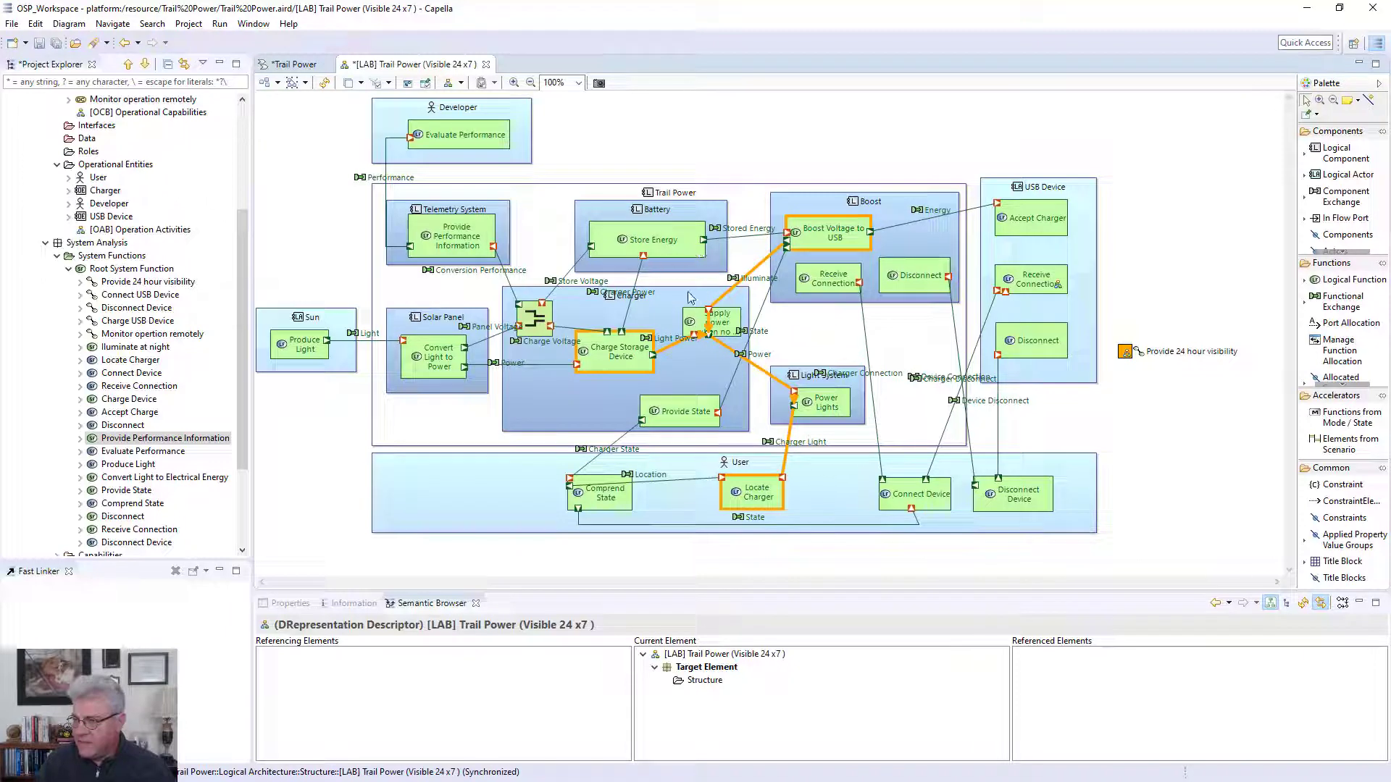
mouse_move(785, 258)
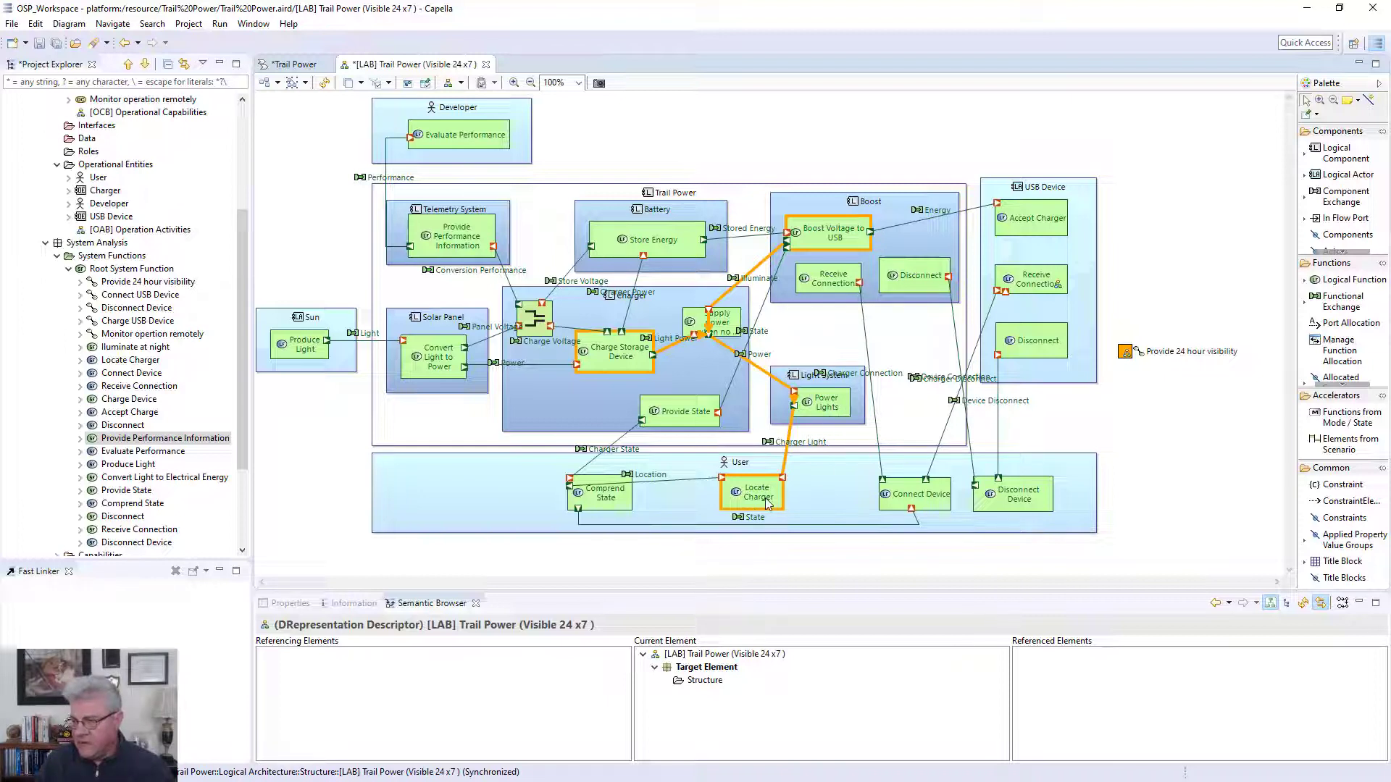
mouse_move(779, 434)
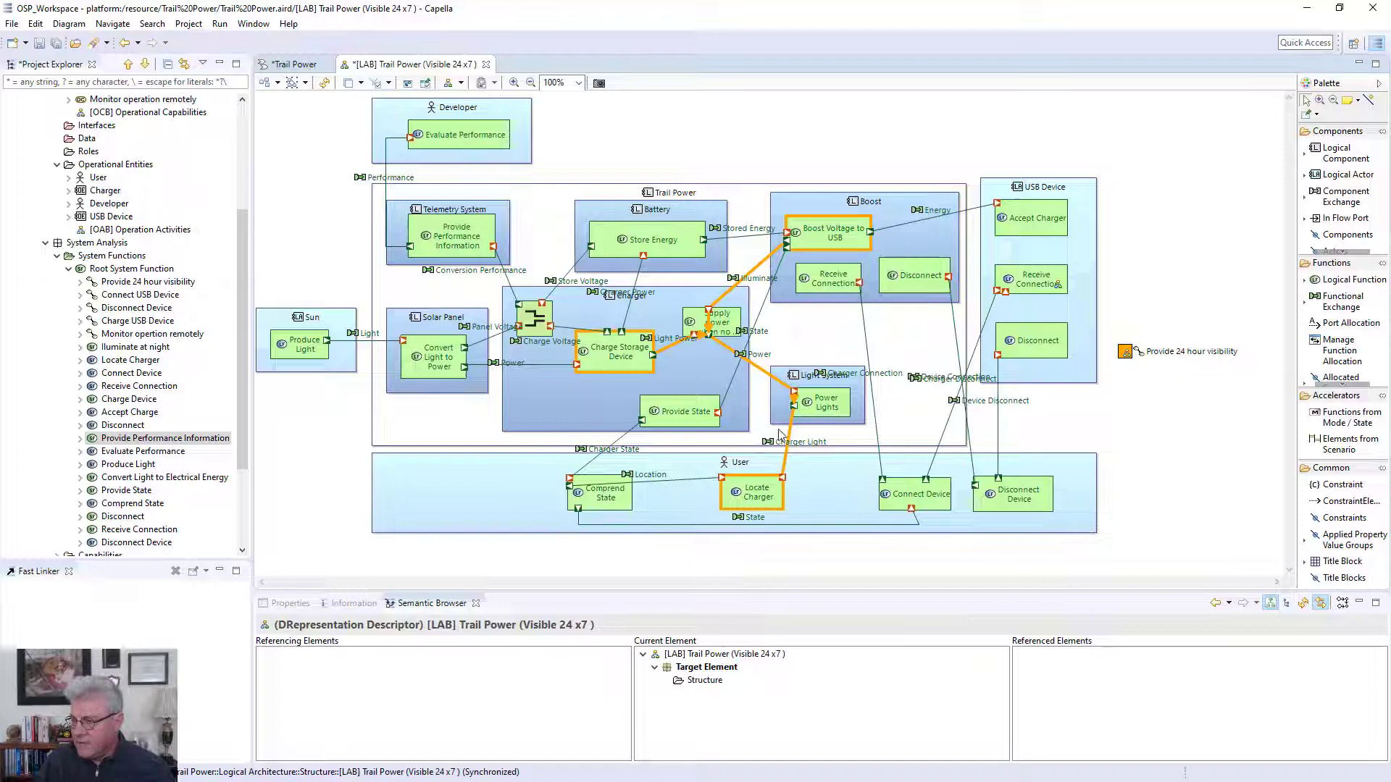
mouse_move(487, 70)
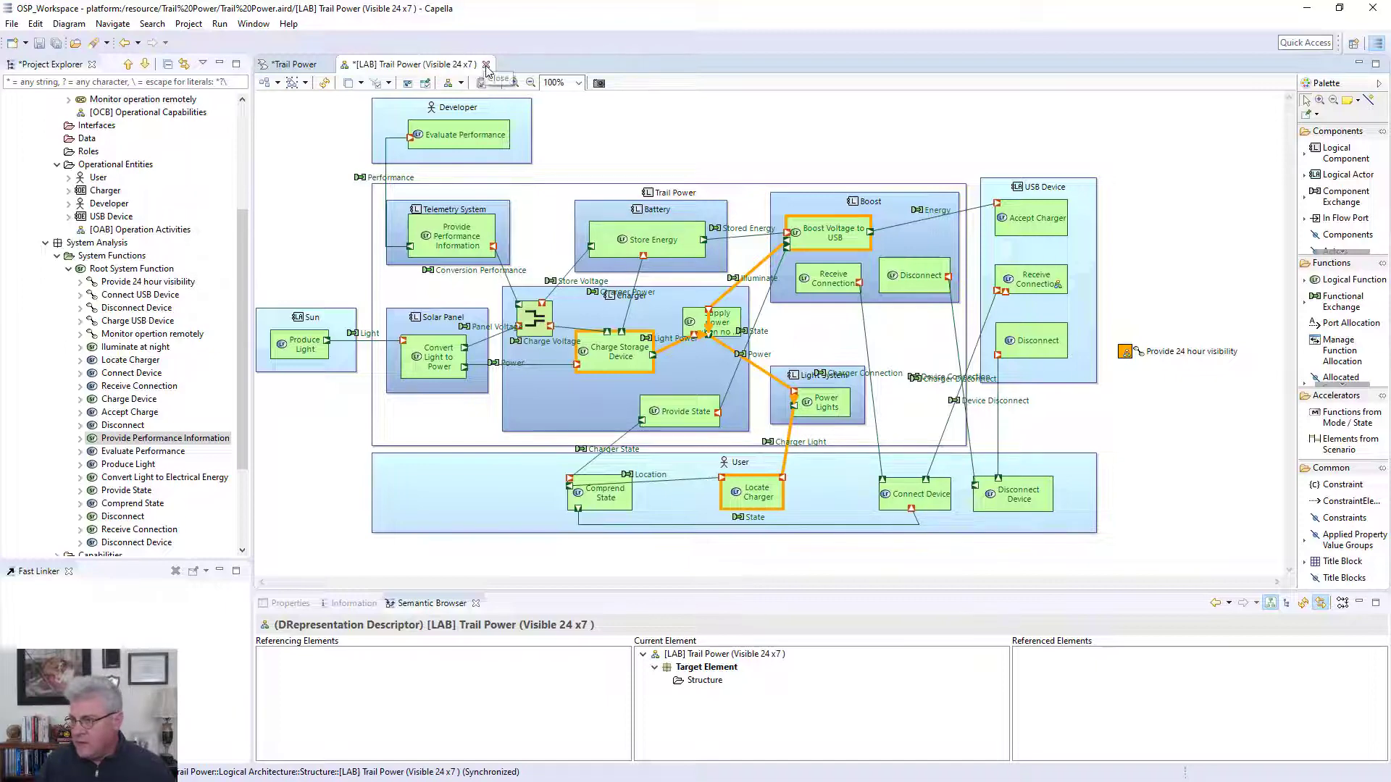
- Close the Visible 24x7 diagram and select Boost to show its description with Banggood links
left_click(487, 63)
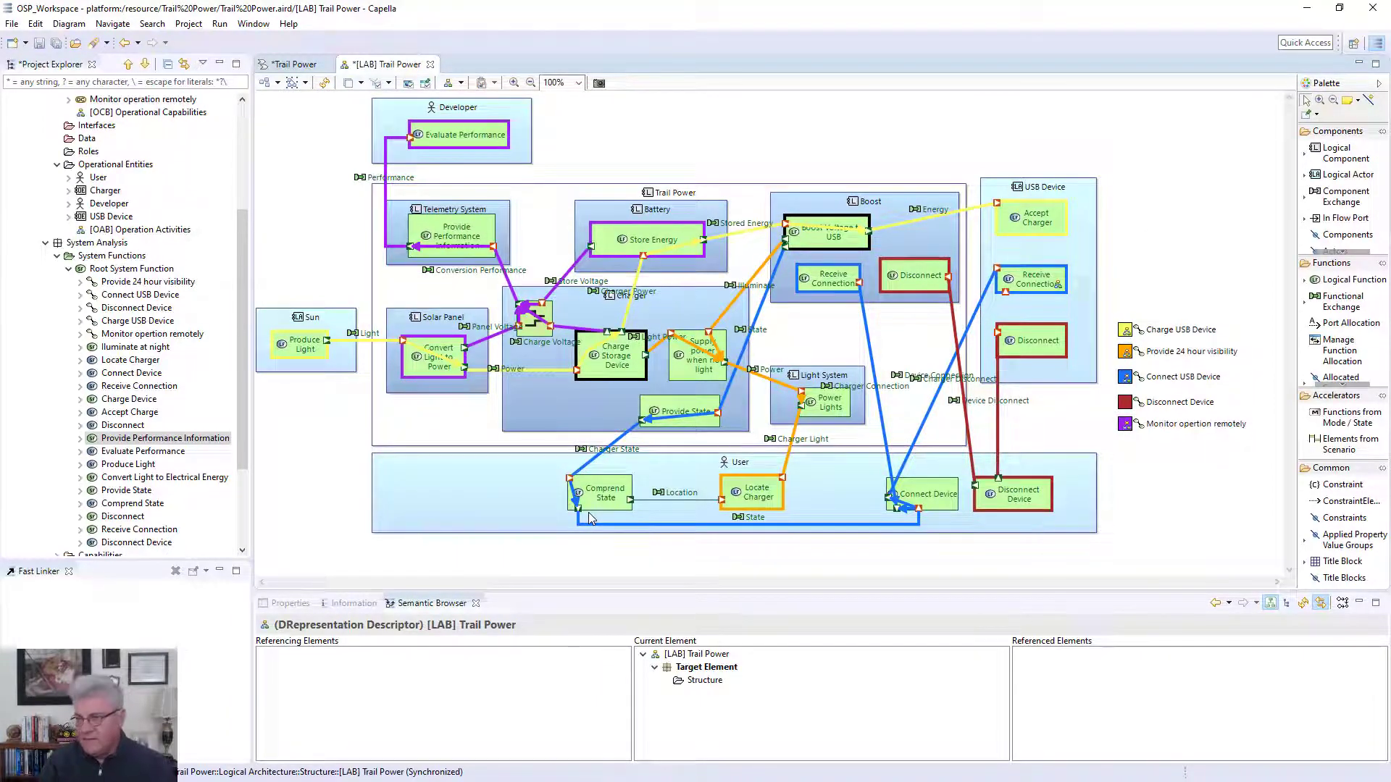
mouse_move(410, 584)
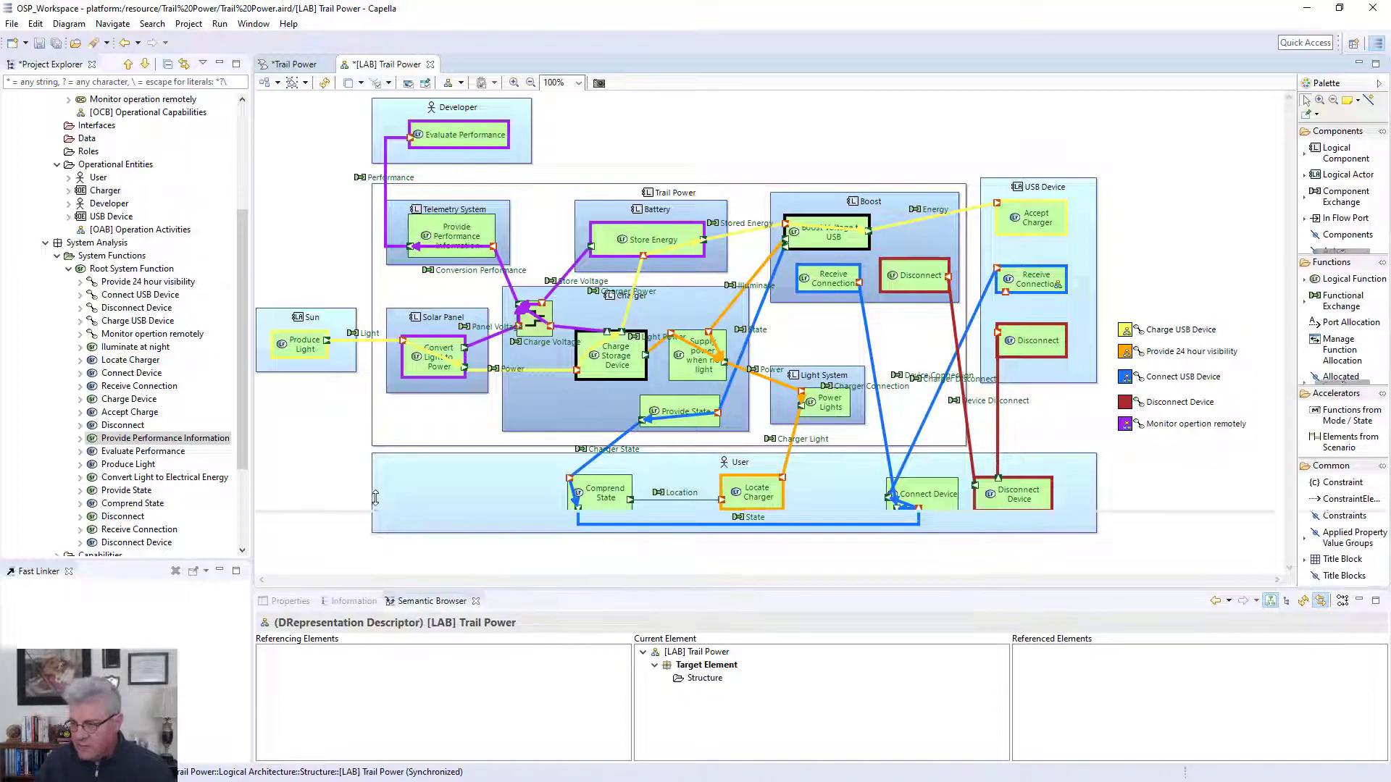
left_click(866, 200)
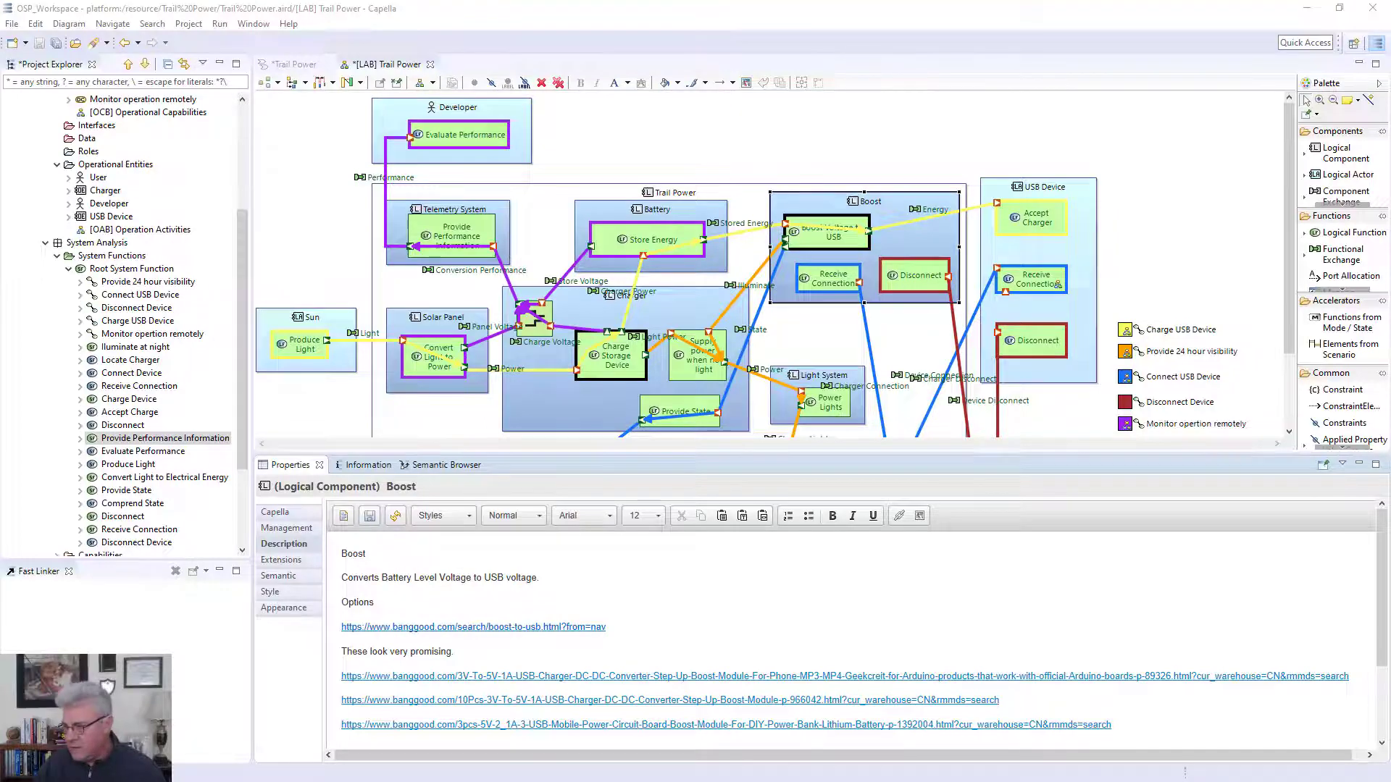
- Browse Banggood boost-to-USB results and the single and ten-pack step-up boost module pages
left_click(473, 626)
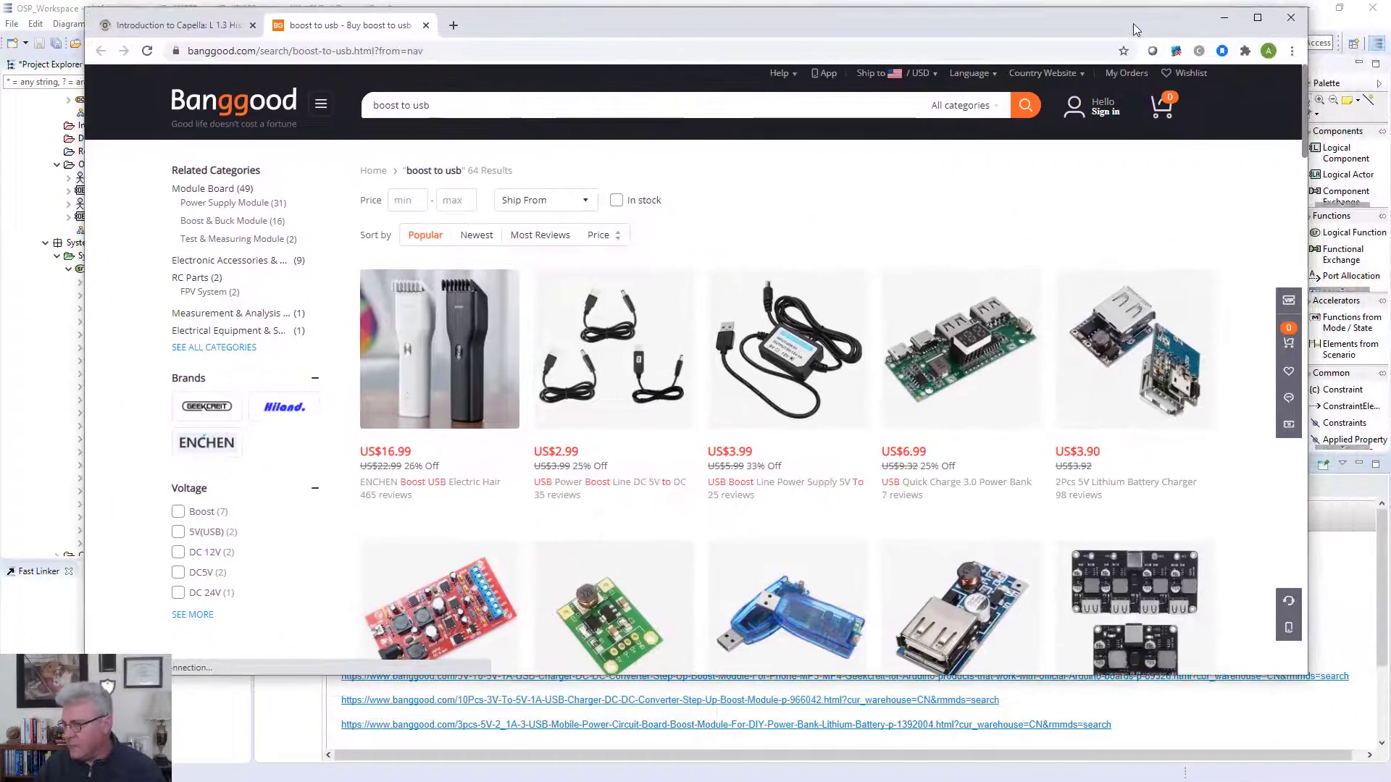
scroll("down", 3)
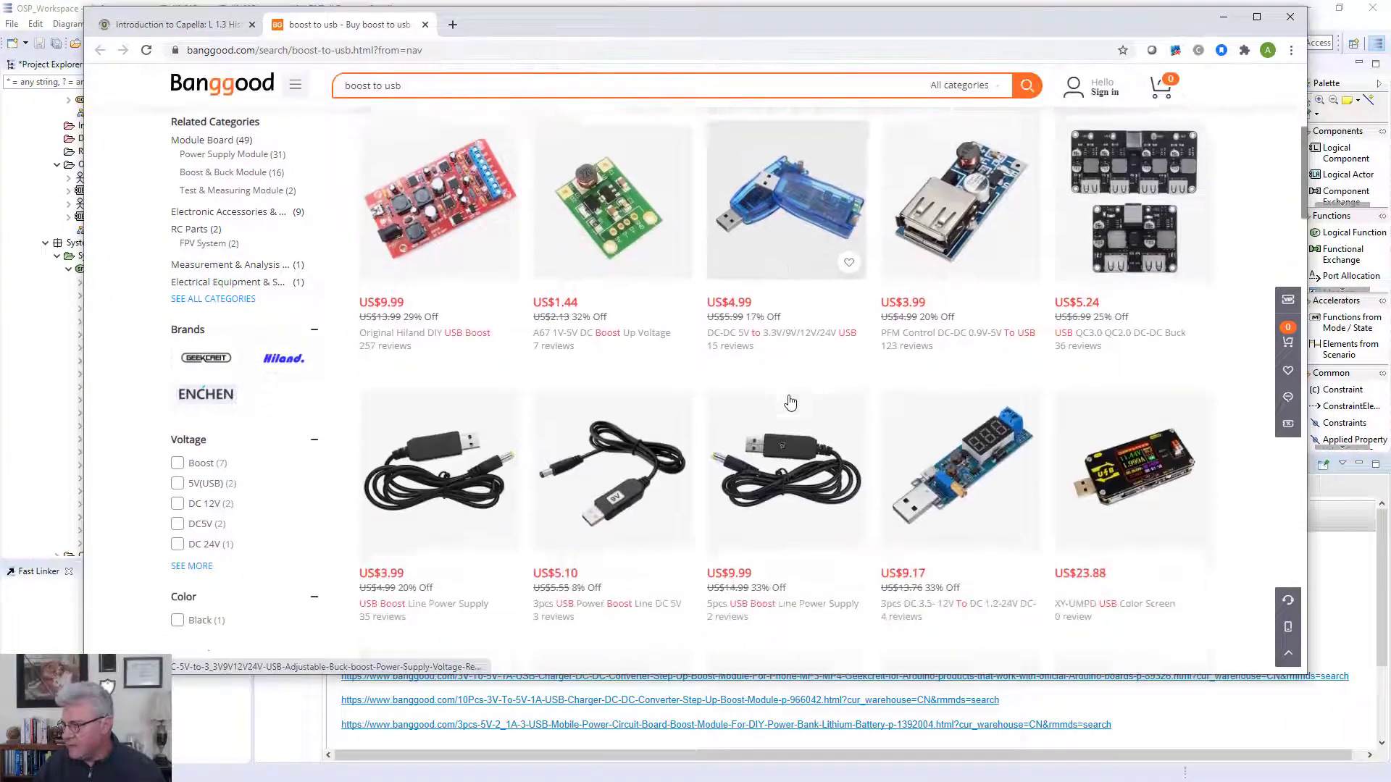
scroll("up", 3)
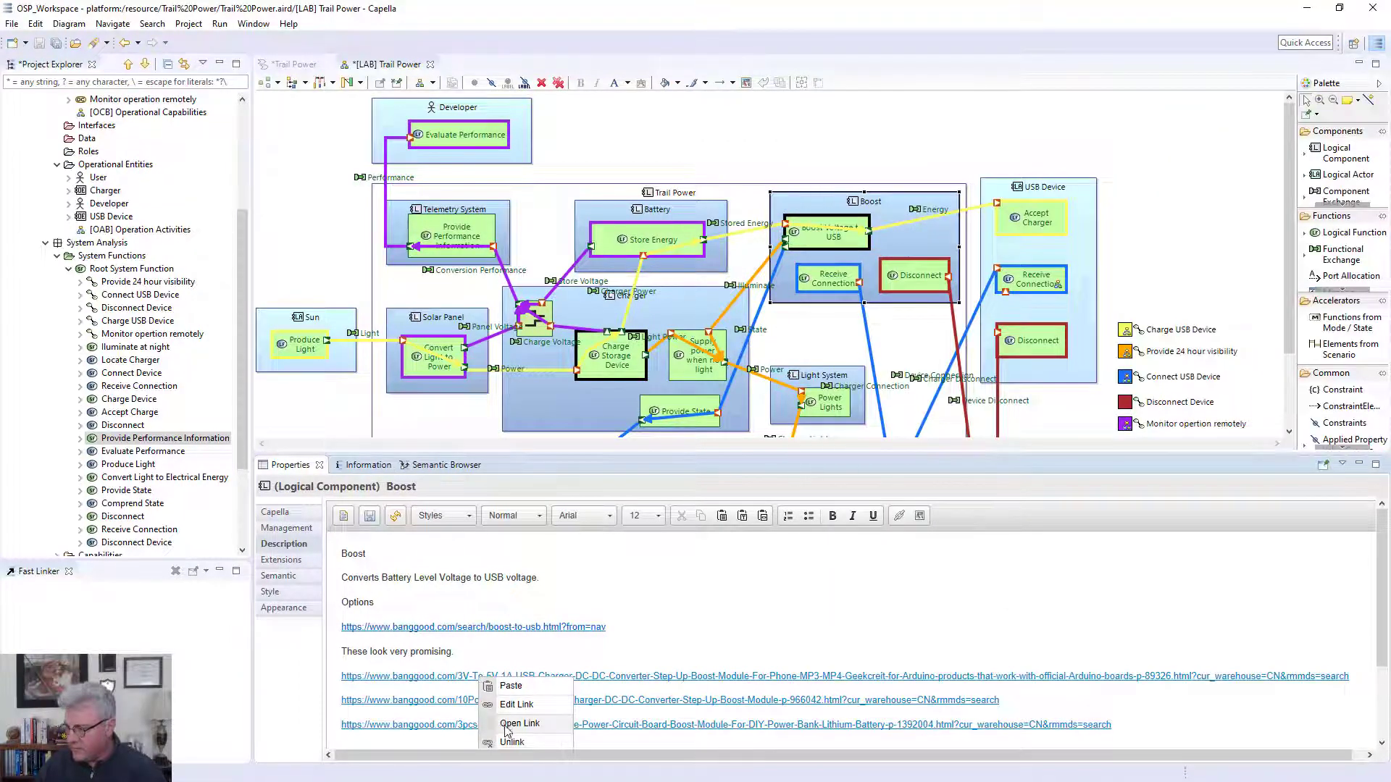
left_click(520, 724)
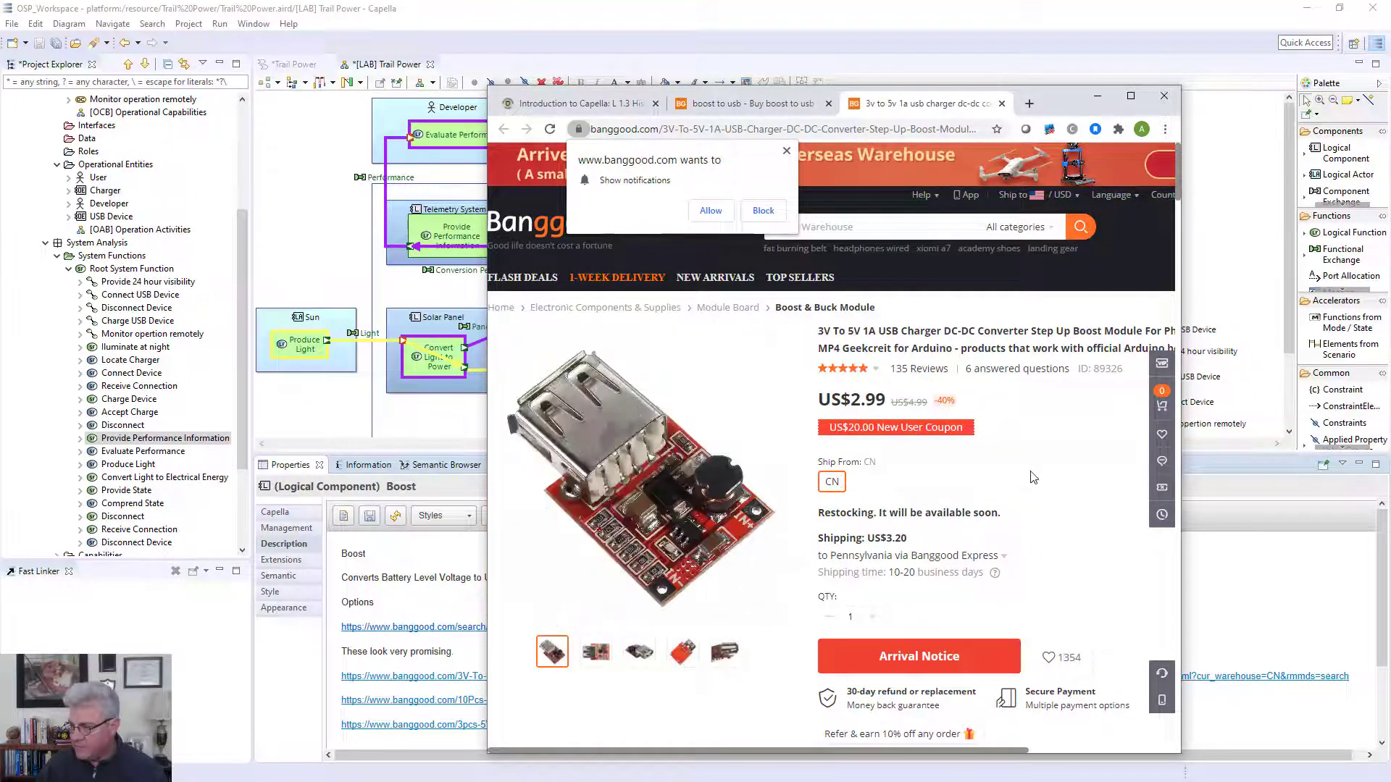
mouse_move(1136, 429)
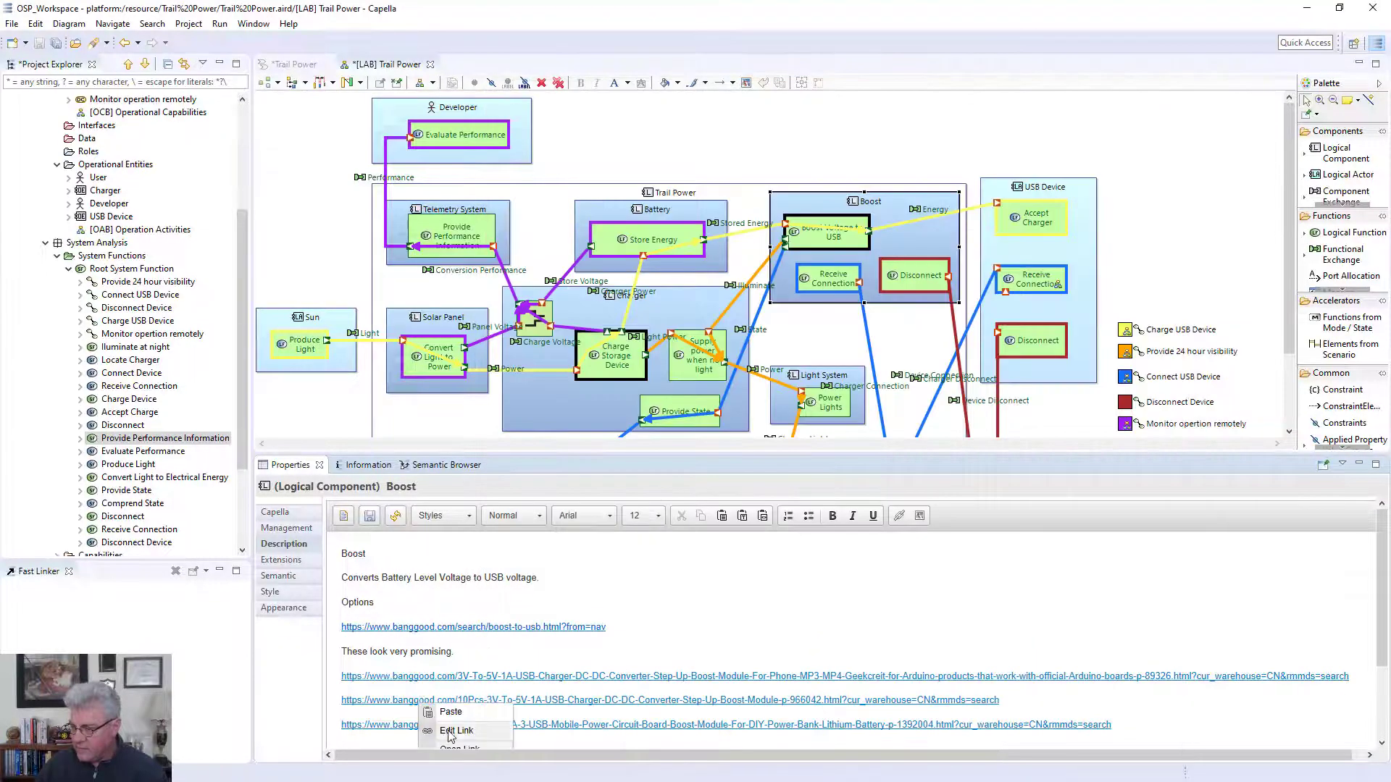
left_click(459, 749)
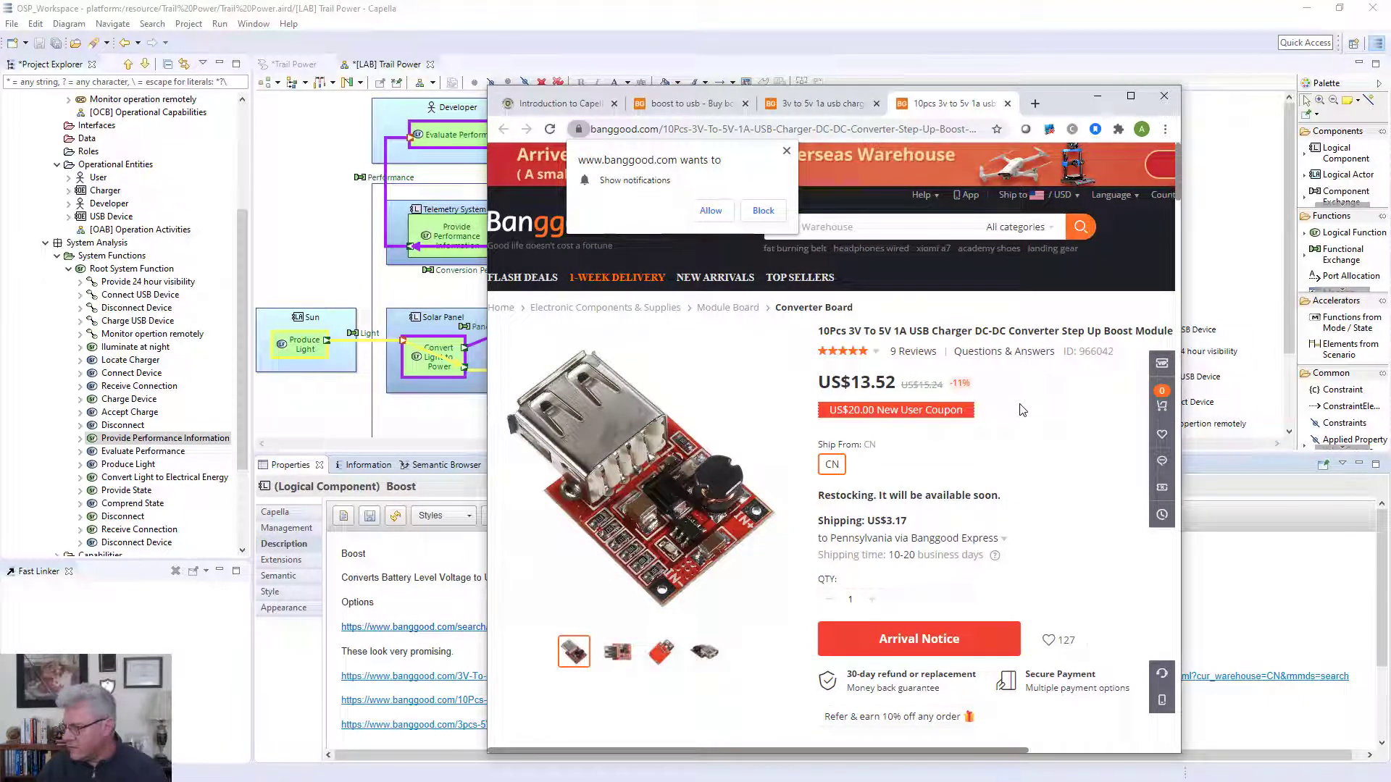
mouse_move(1081, 167)
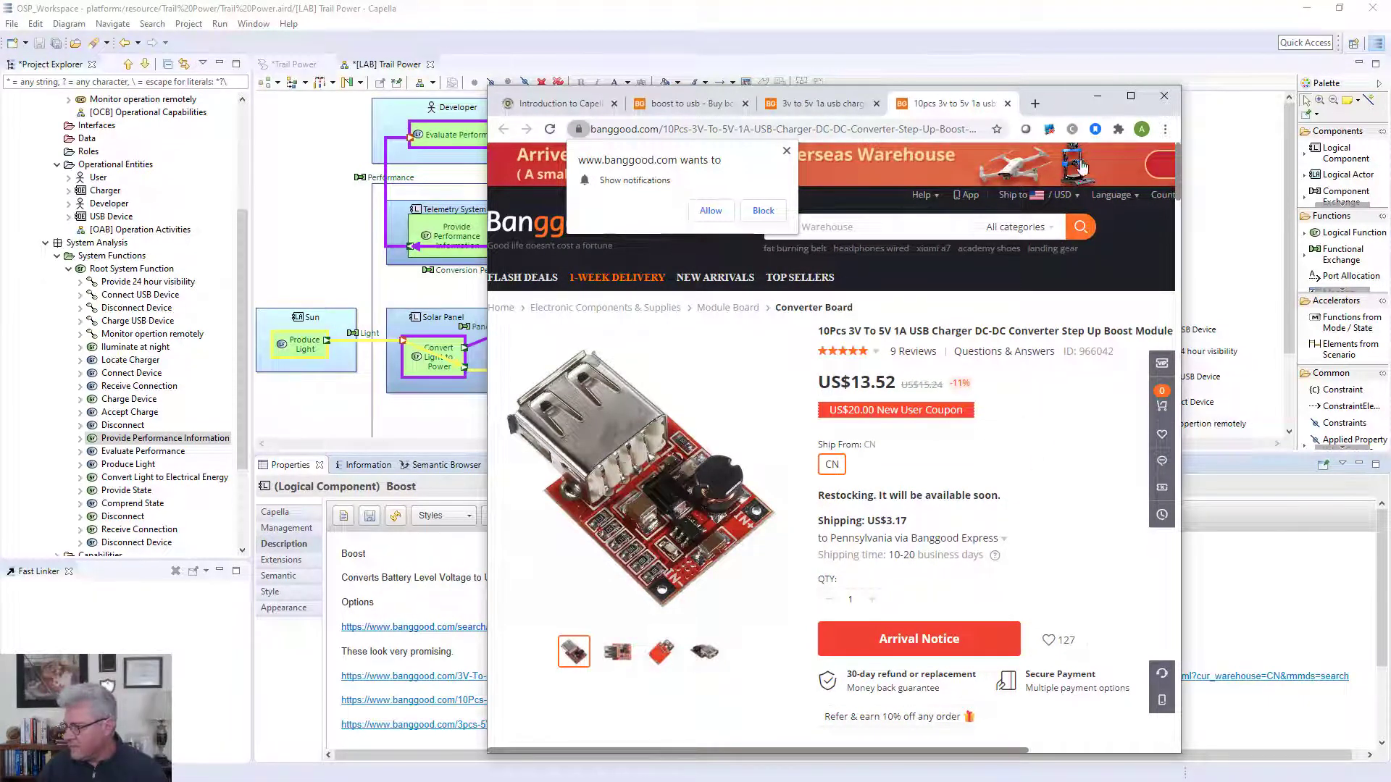
mouse_move(1094, 213)
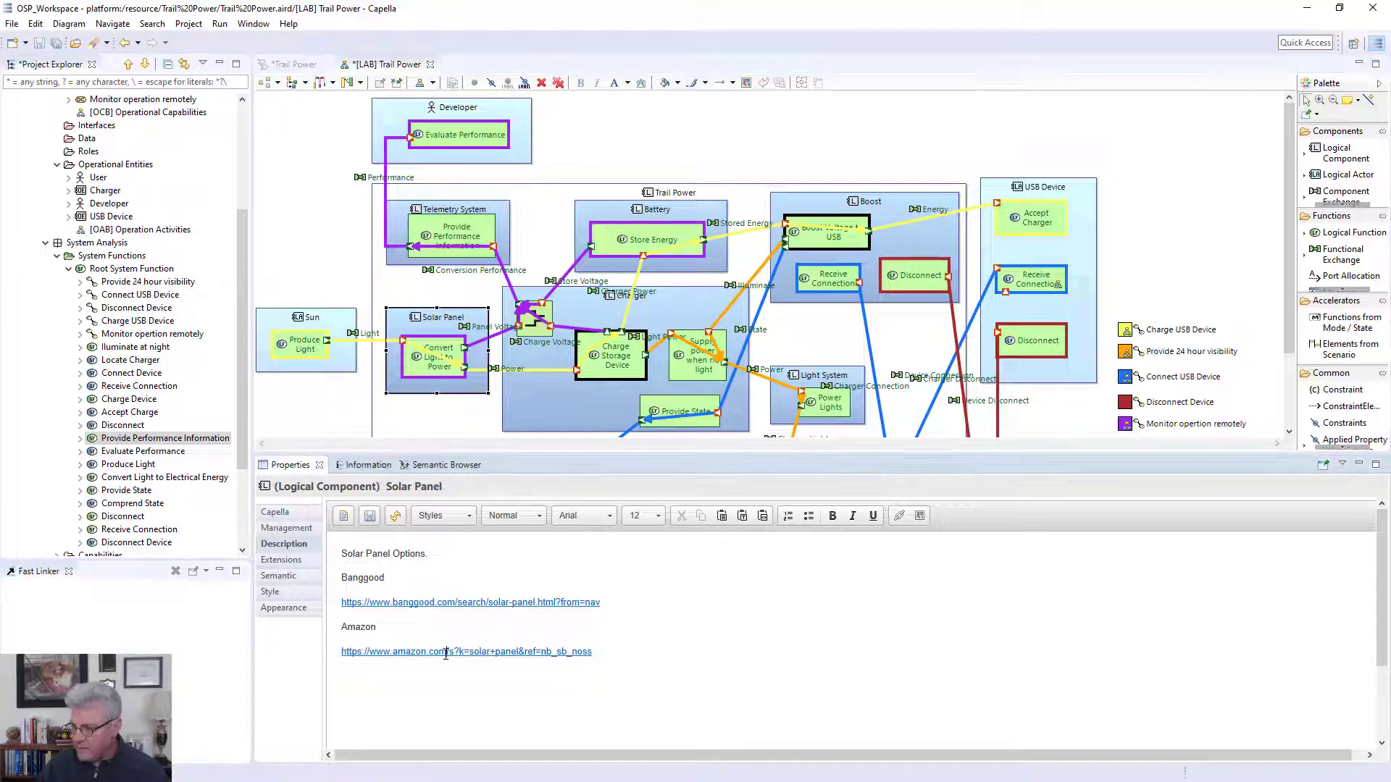
- Browse Amazon solar panel search results from Solar Panel's link, then close the browser
left_click(465, 651)
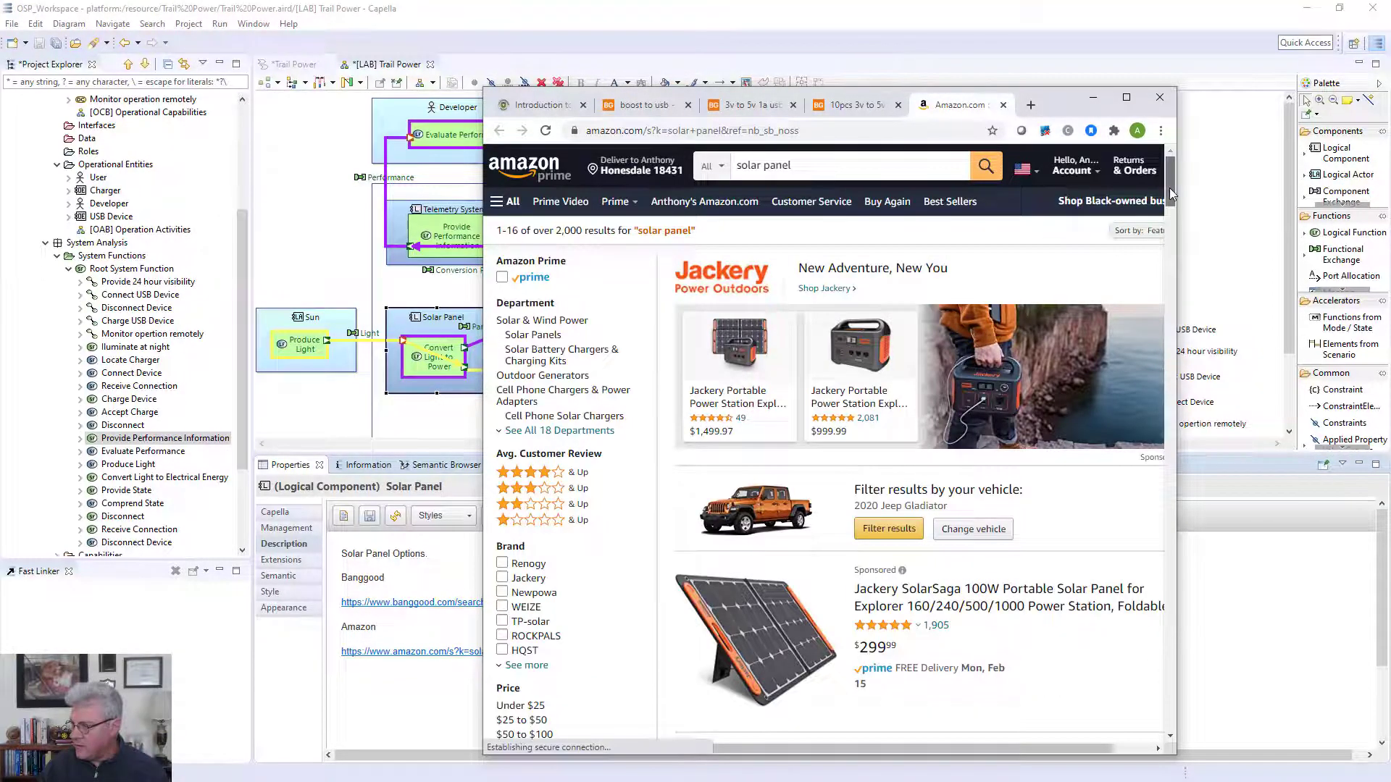
scroll("down", 3)
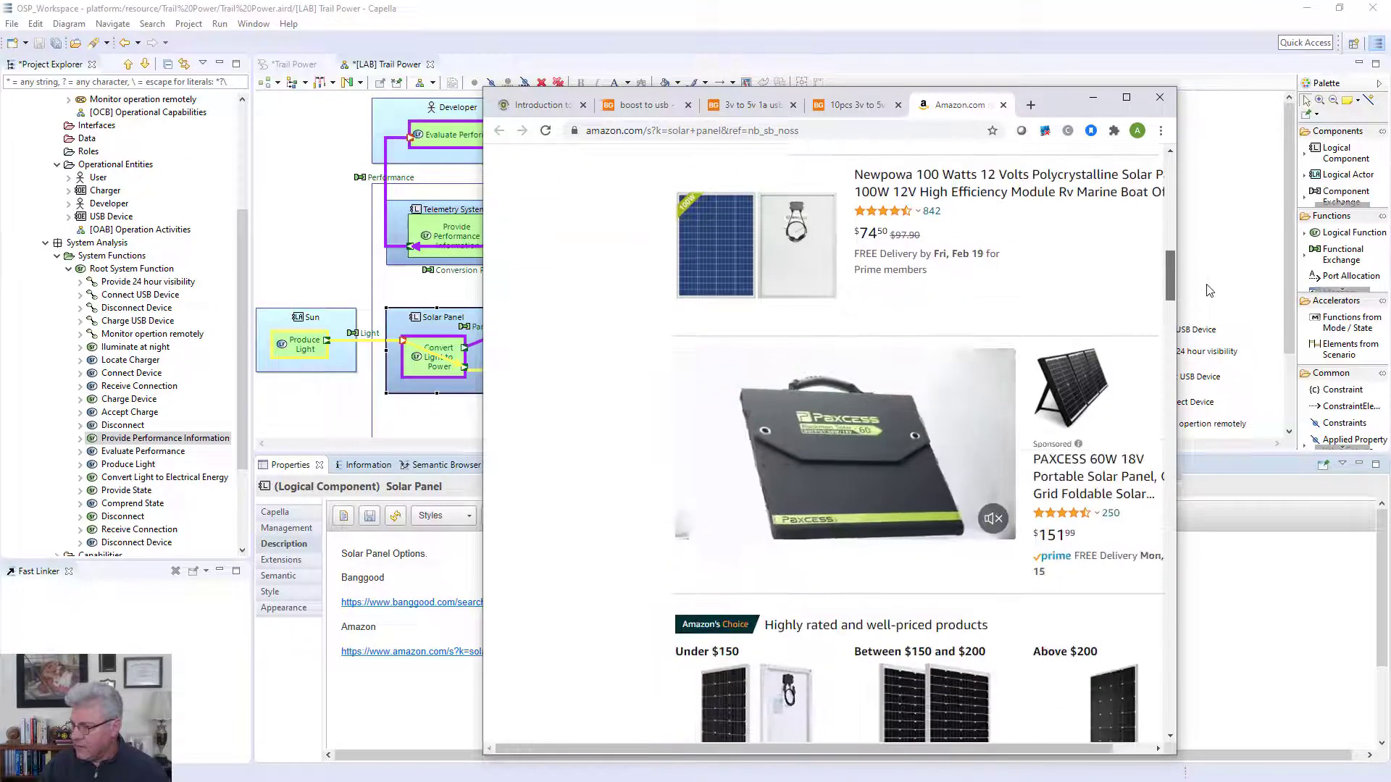
scroll("down", 3)
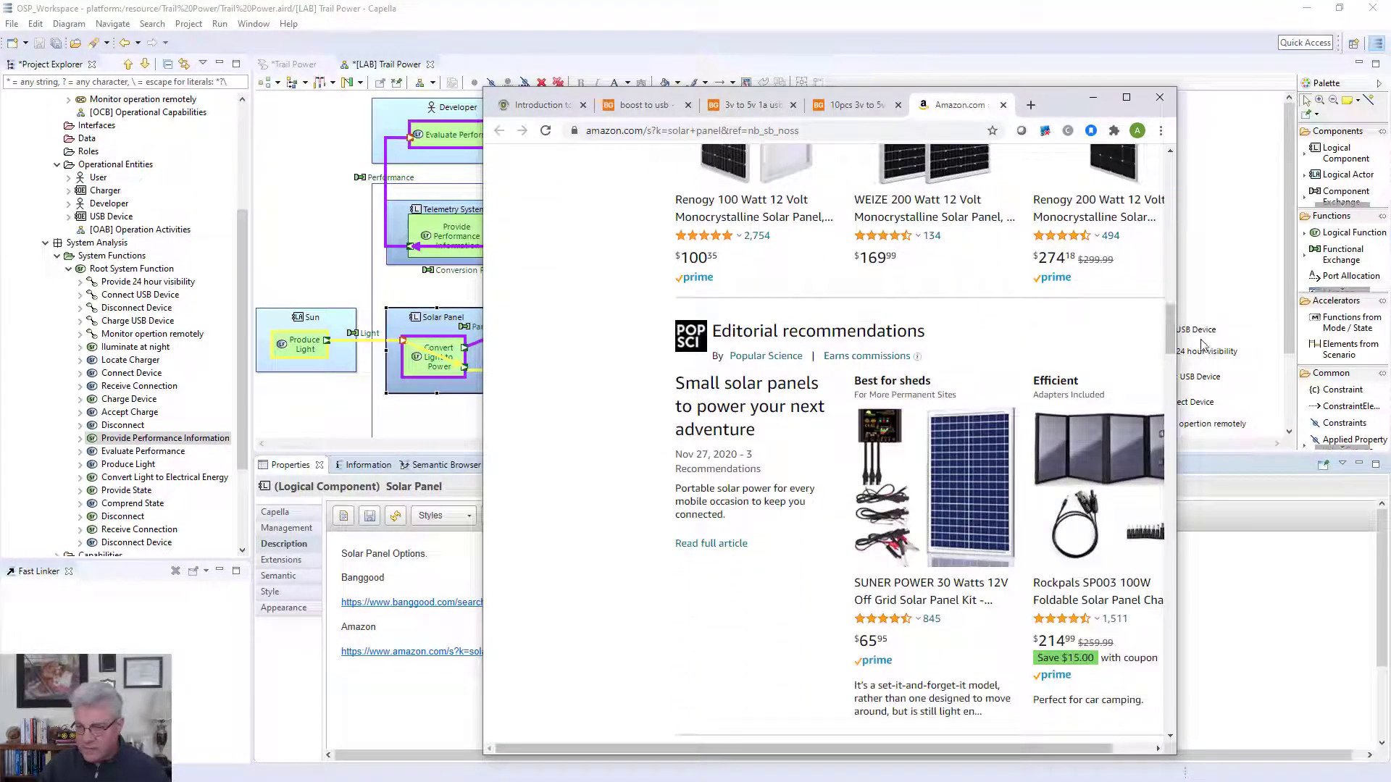
mouse_move(769, 323)
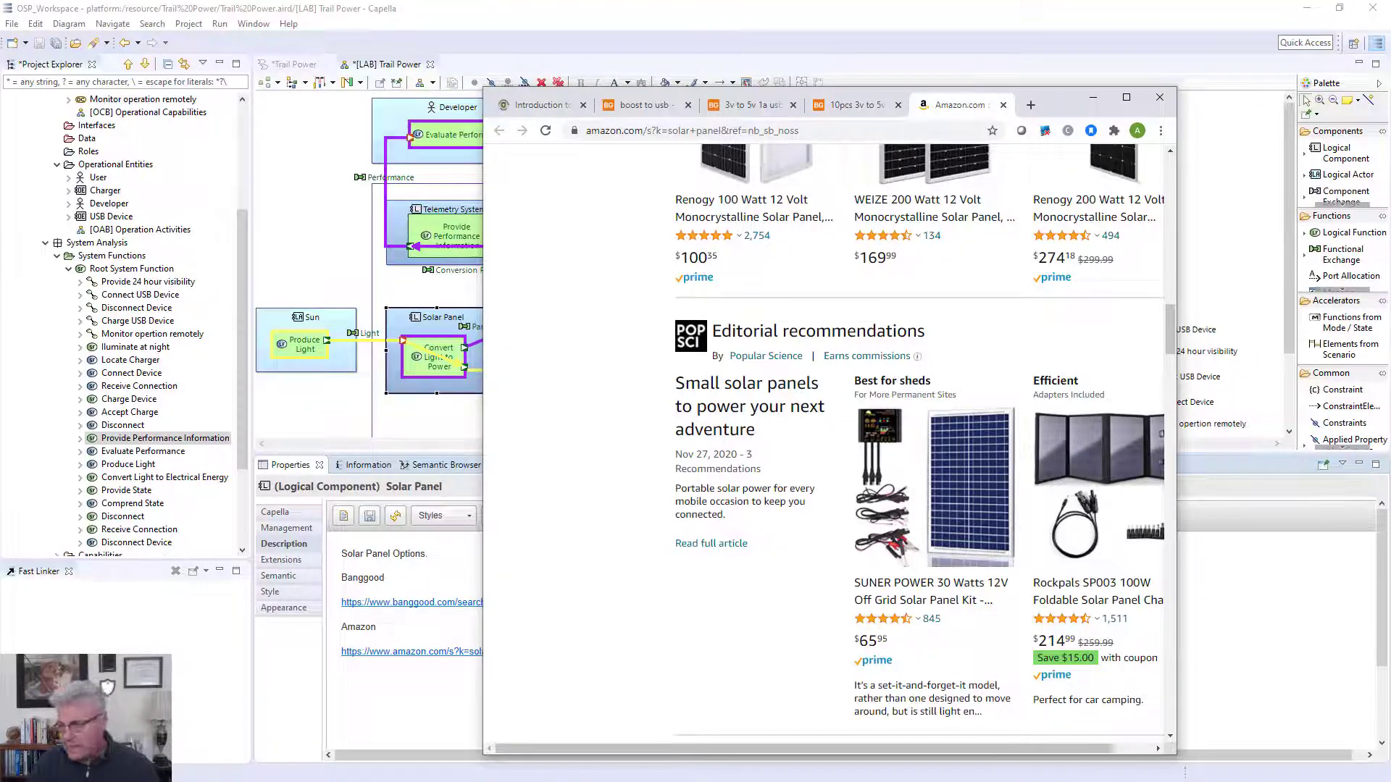
left_click(1159, 97)
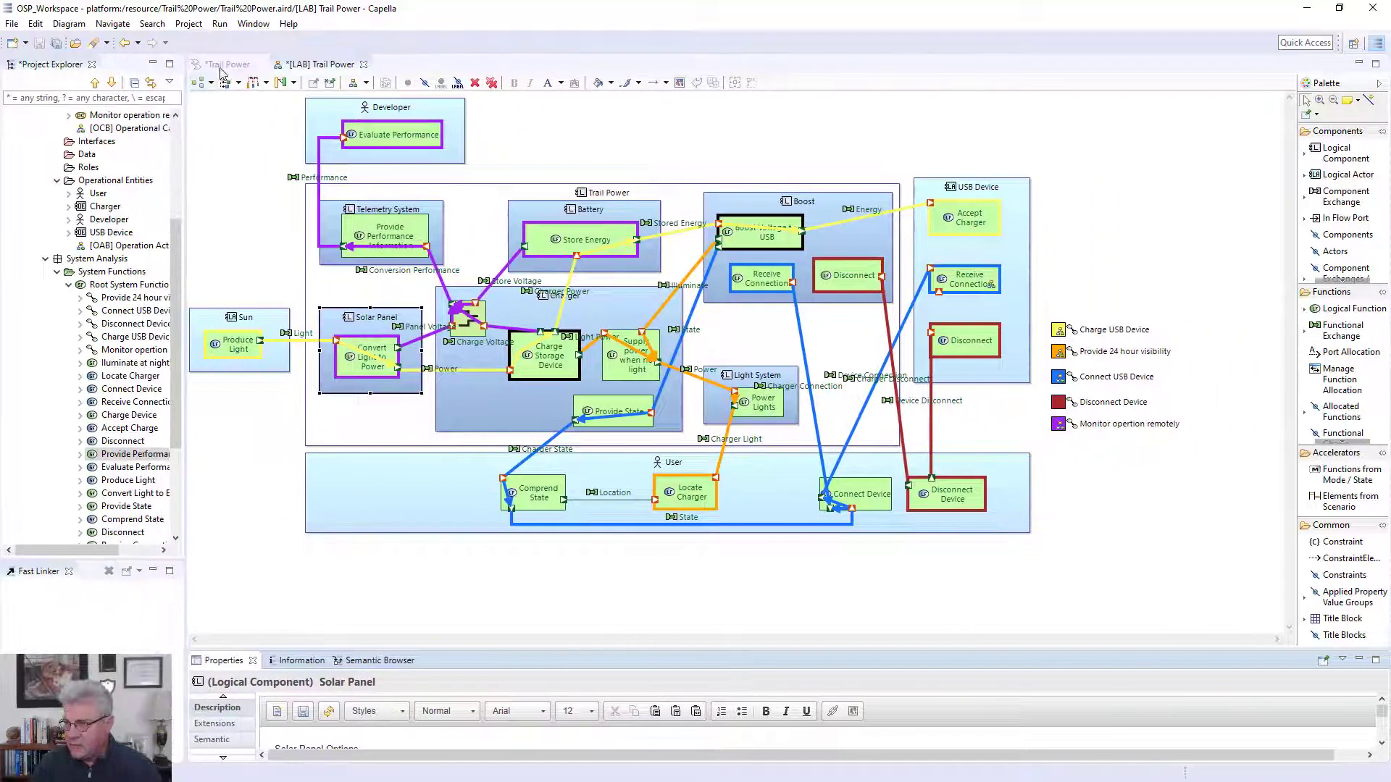
- Open [SAB] Trail Power from System Analysis and tile it beside [LAB] Trail Power
left_click(227, 64)
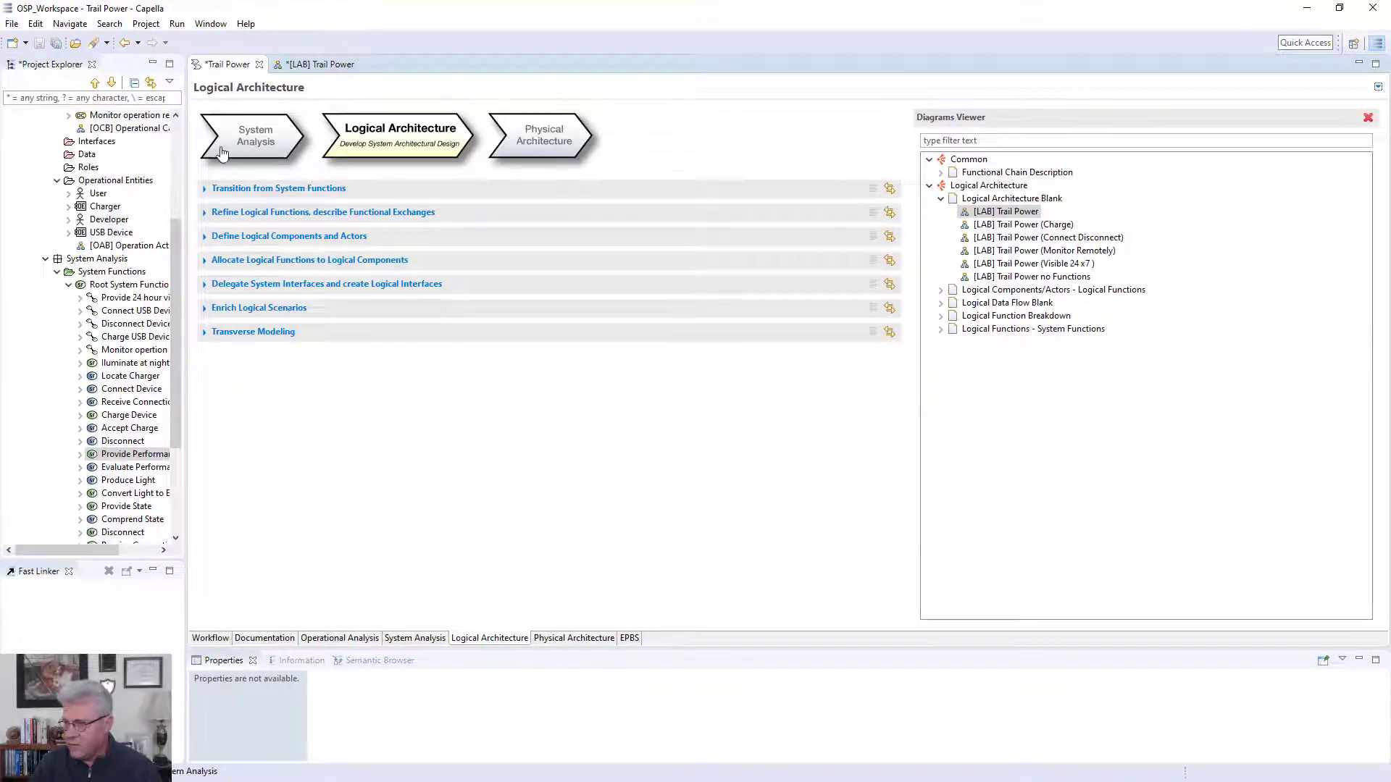
left_click(414, 638)
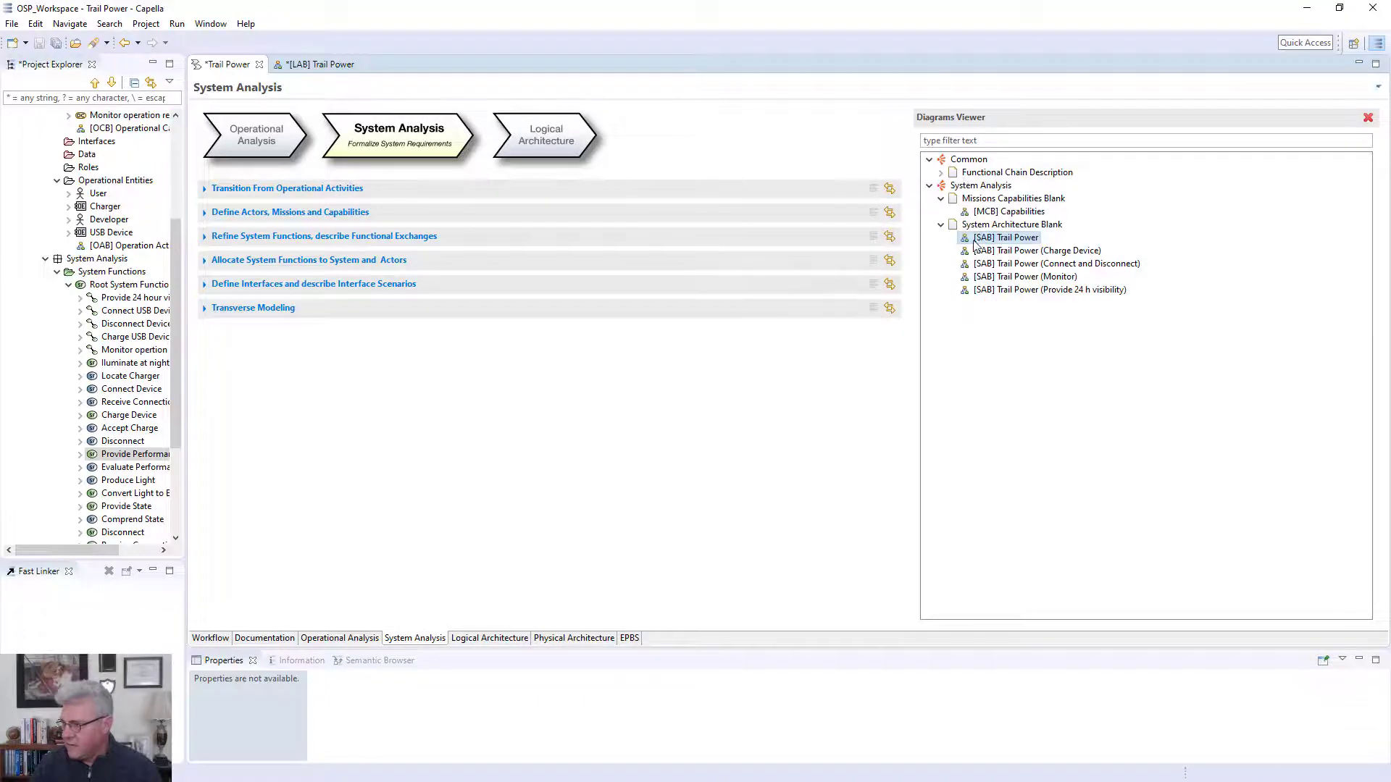
double_click(1006, 236)
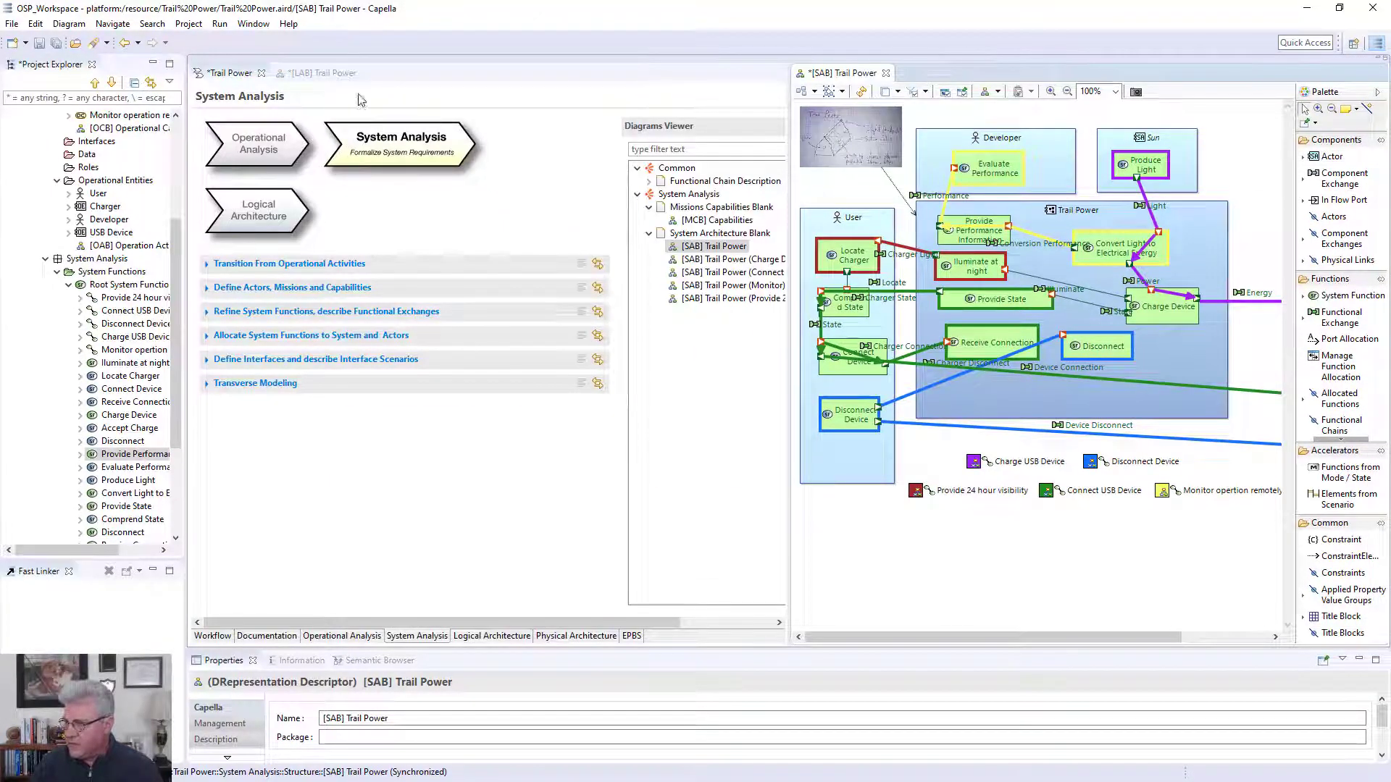
left_click(322, 72)
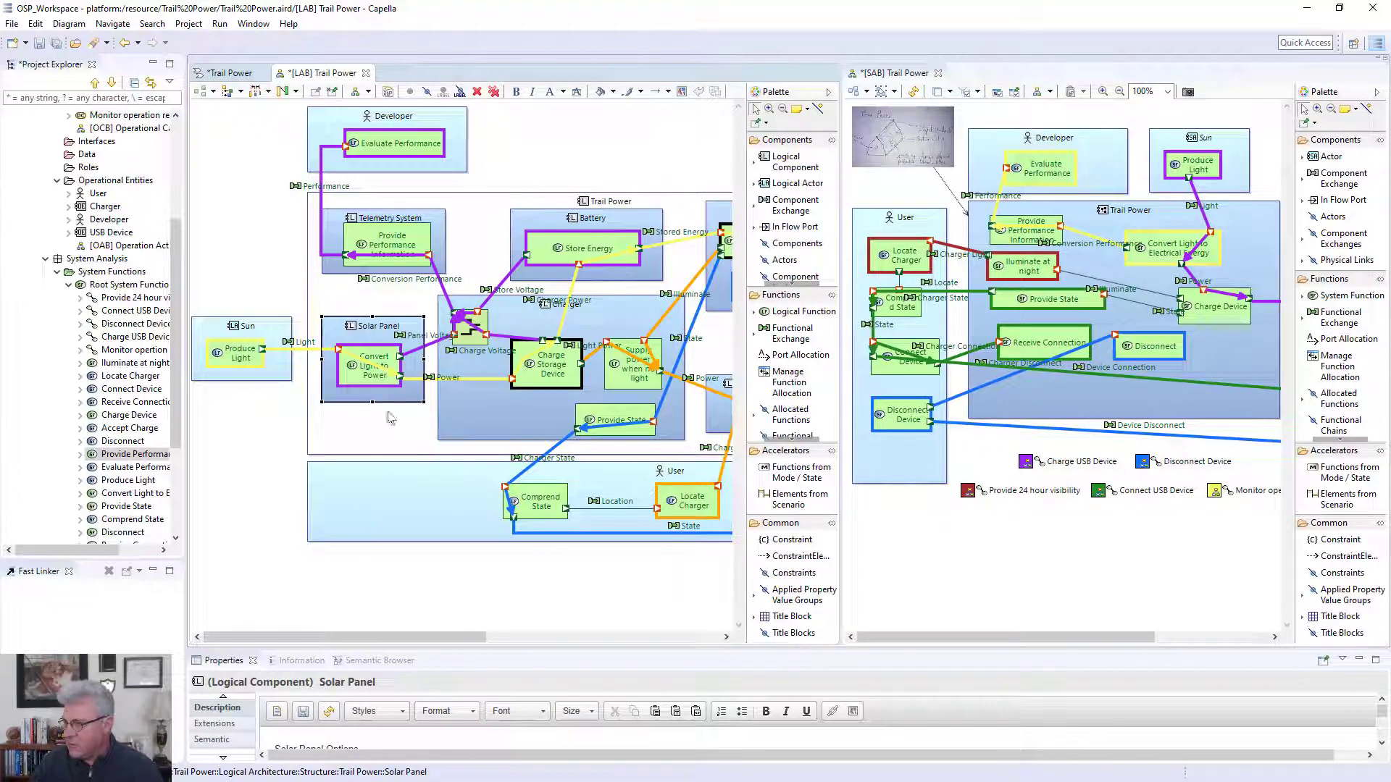
scroll("right", 3)
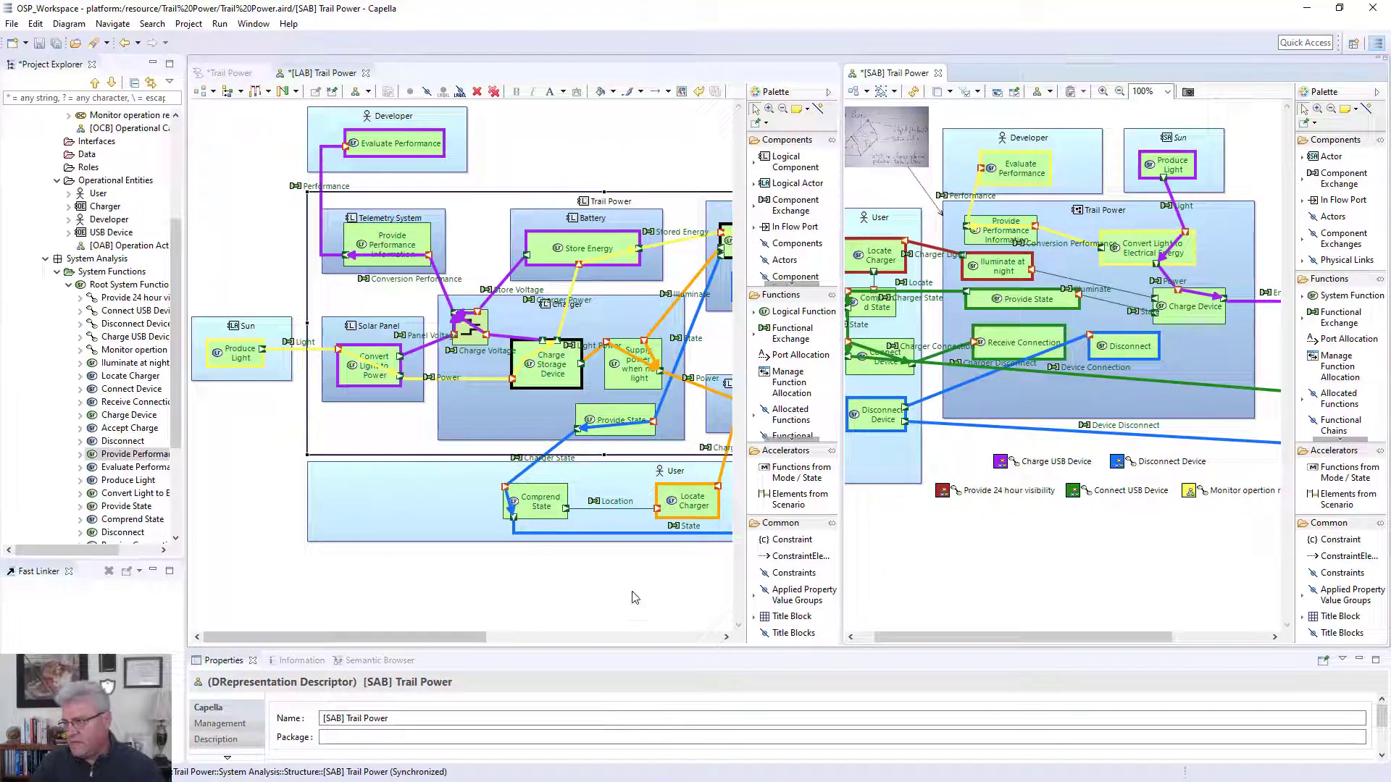
mouse_move(891, 473)
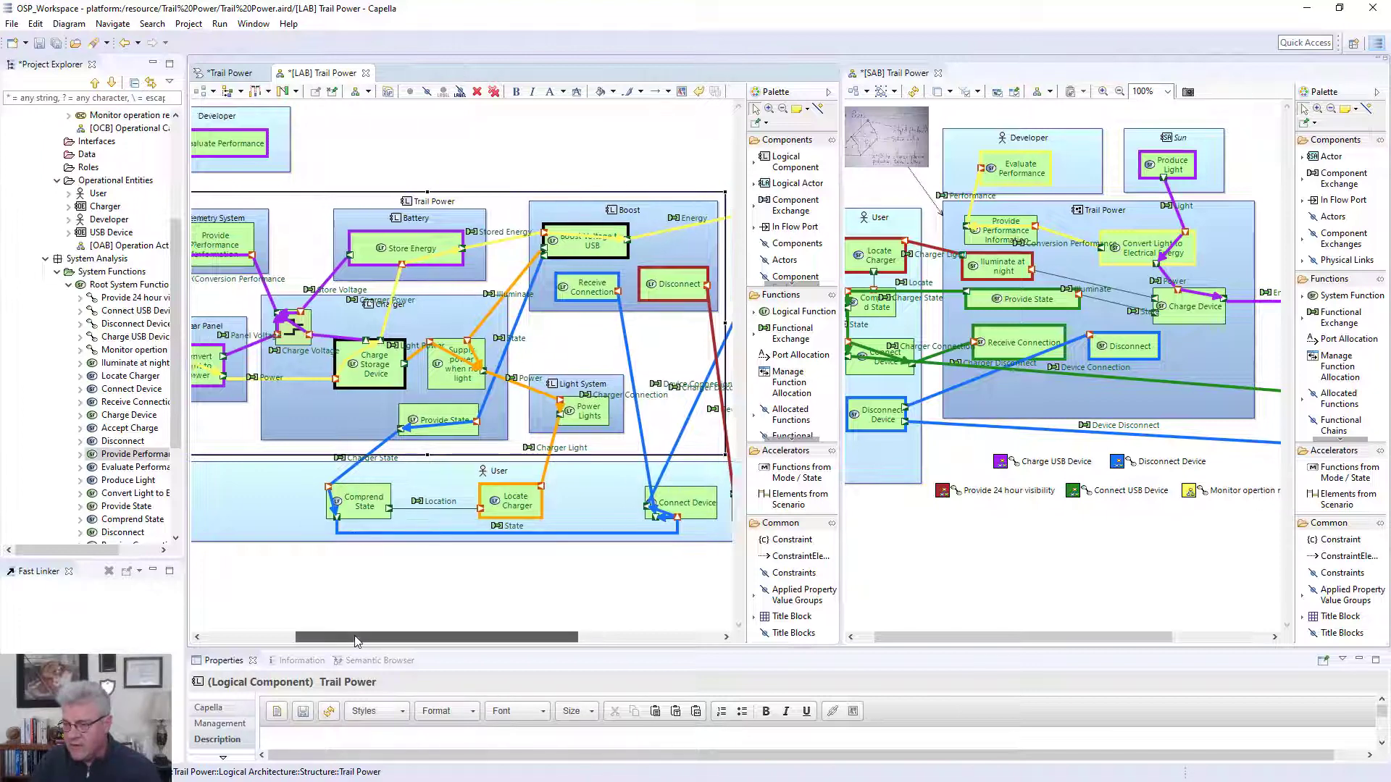
scroll("left", 3)
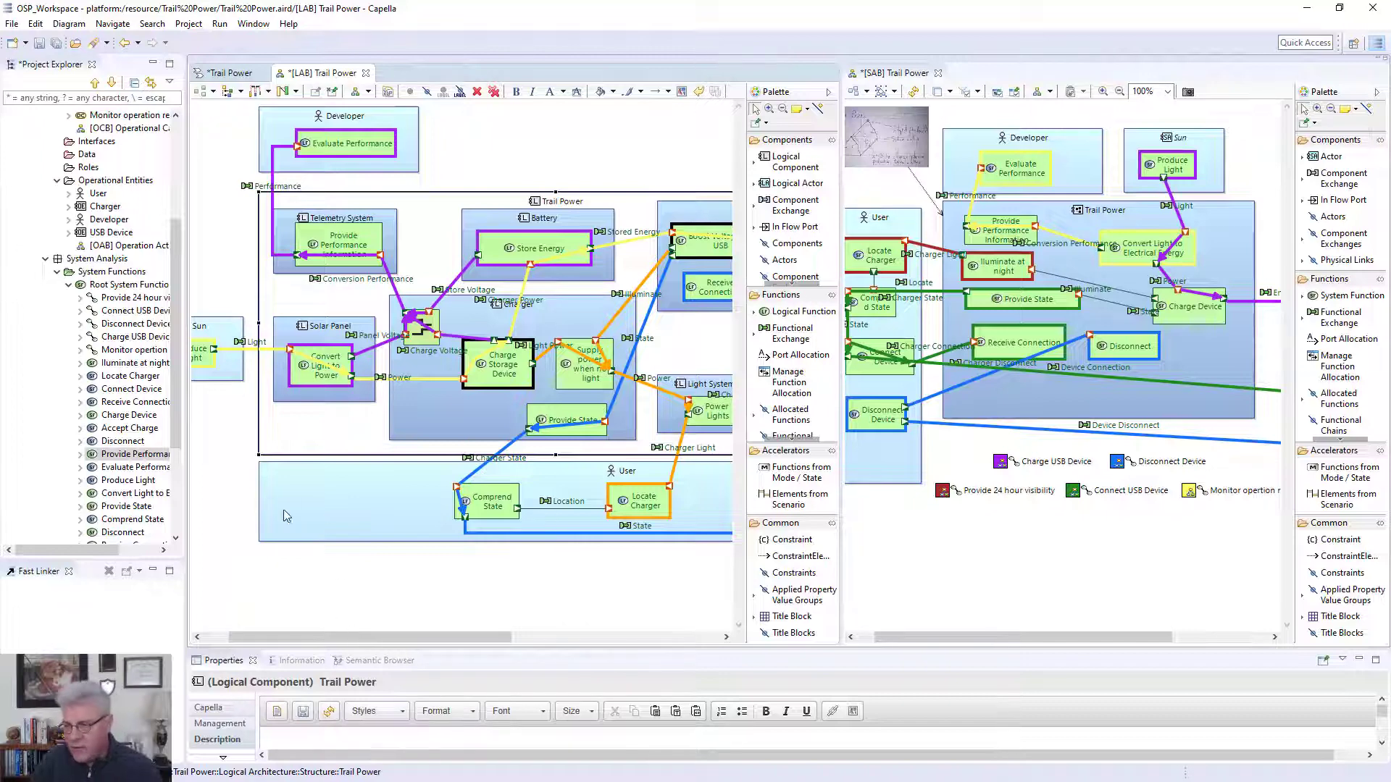
scroll("right", 3)
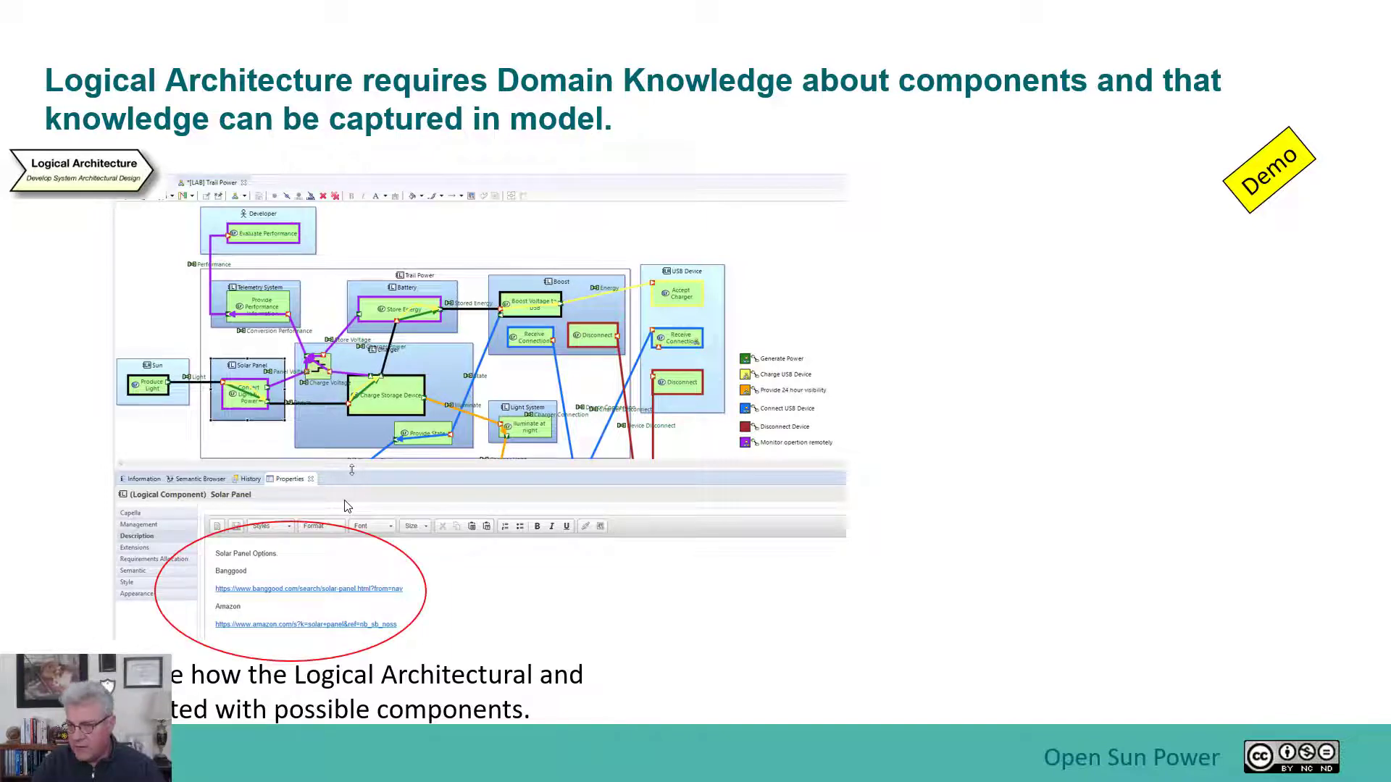
- Reveal the Banggood and Amazon solar panel screenshots, then advance to the prototypes slide
left_click(306, 588)
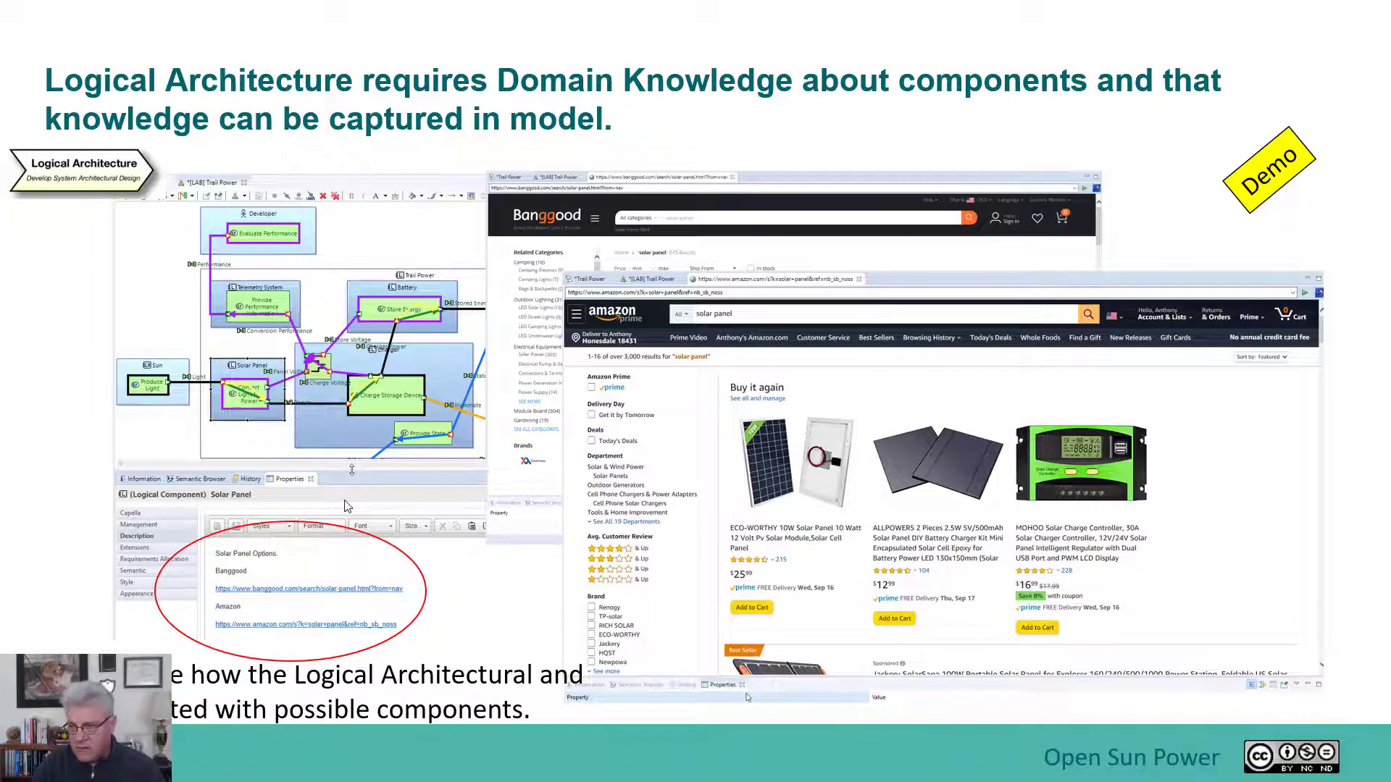
key("Right")
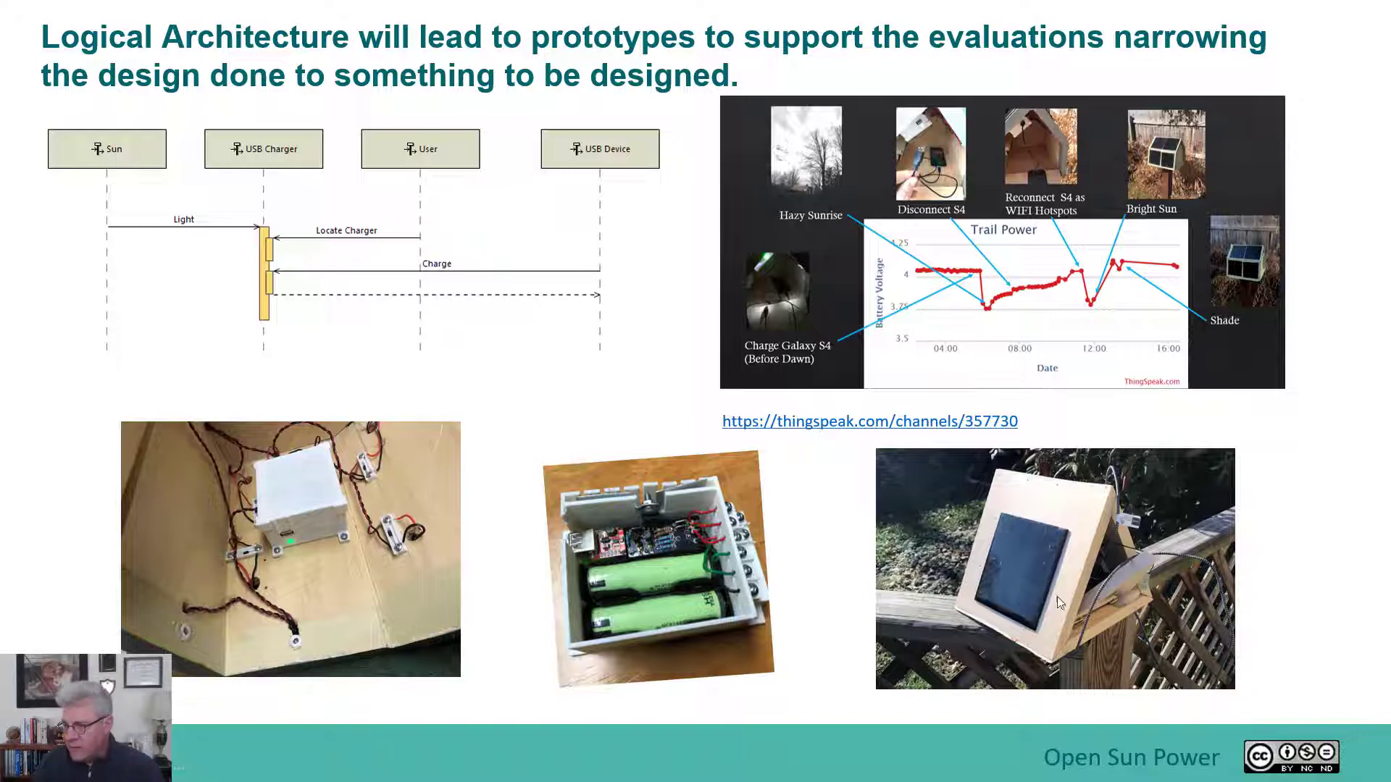
mouse_move(314, 601)
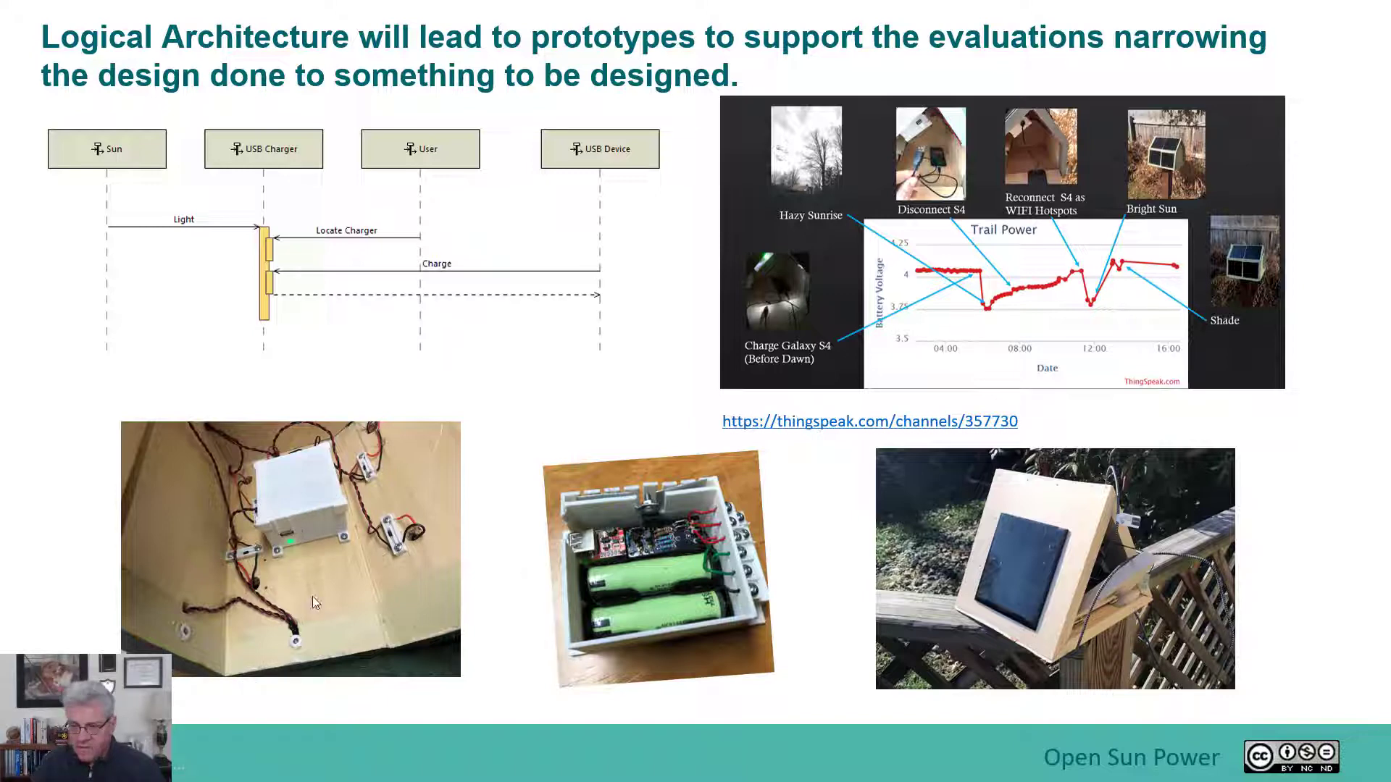